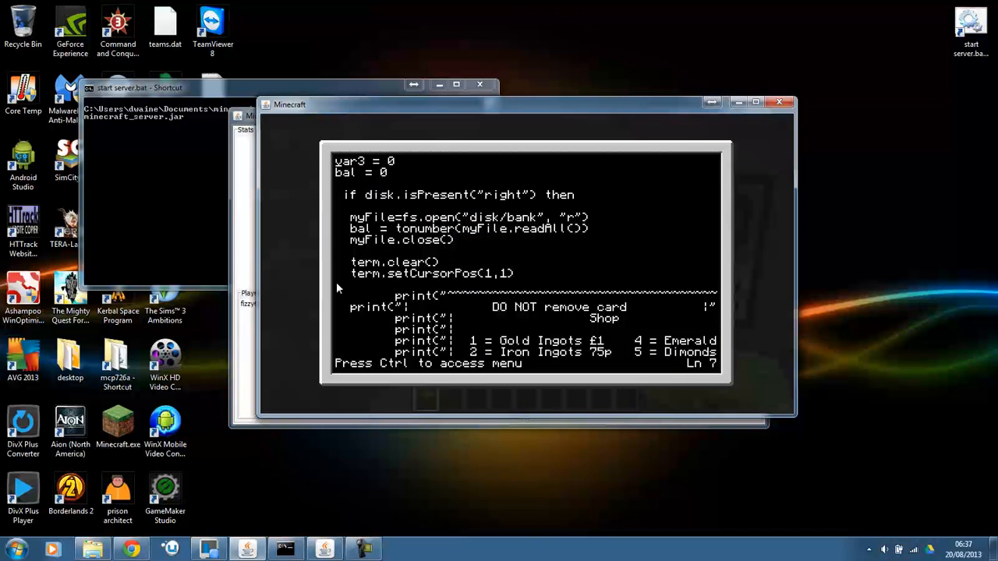
{"action": "mouse_move", "coordinate": [434, 317]}
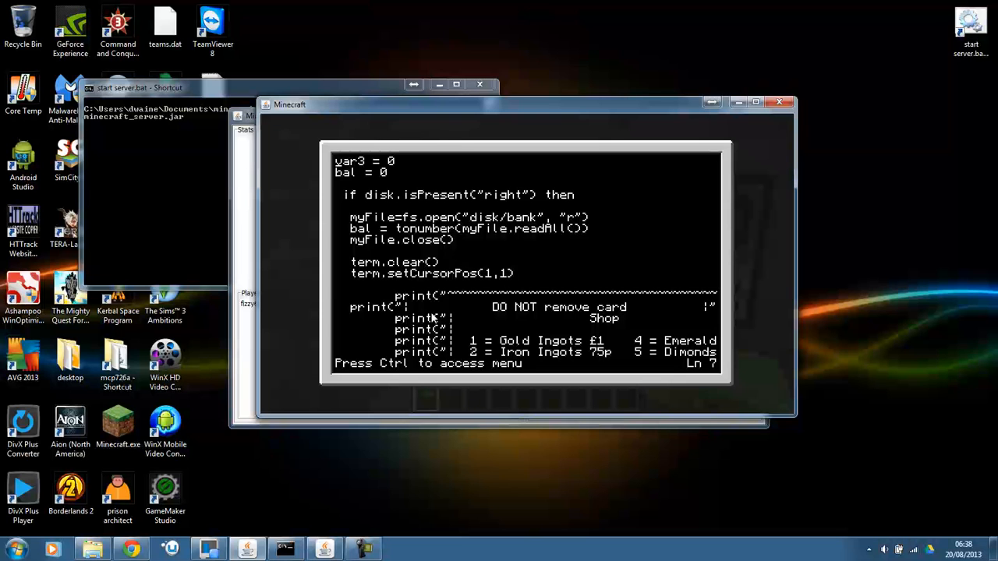
{"action": "mouse_move", "coordinate": [489, 234]}
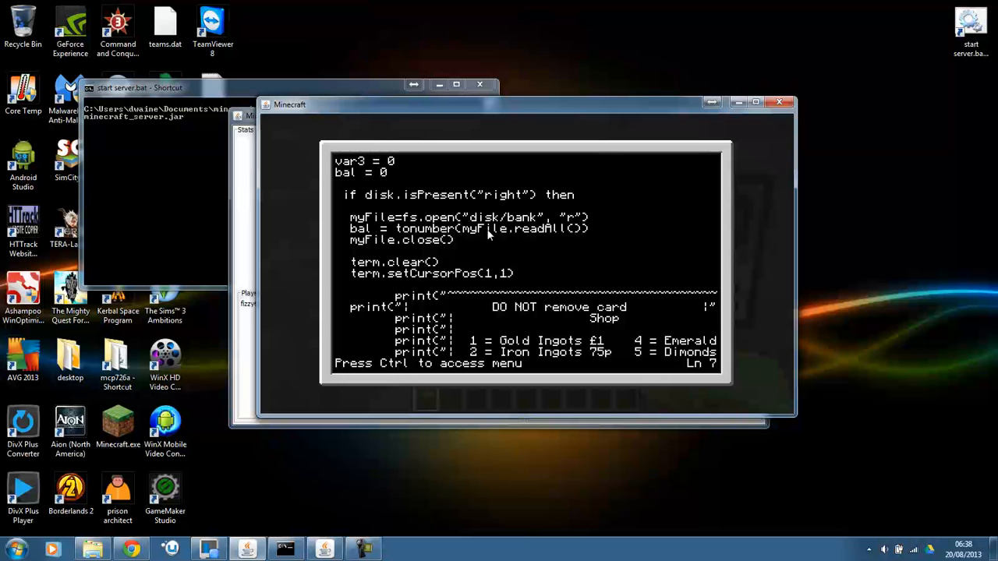
{"action": "mouse_move", "coordinate": [467, 256]}
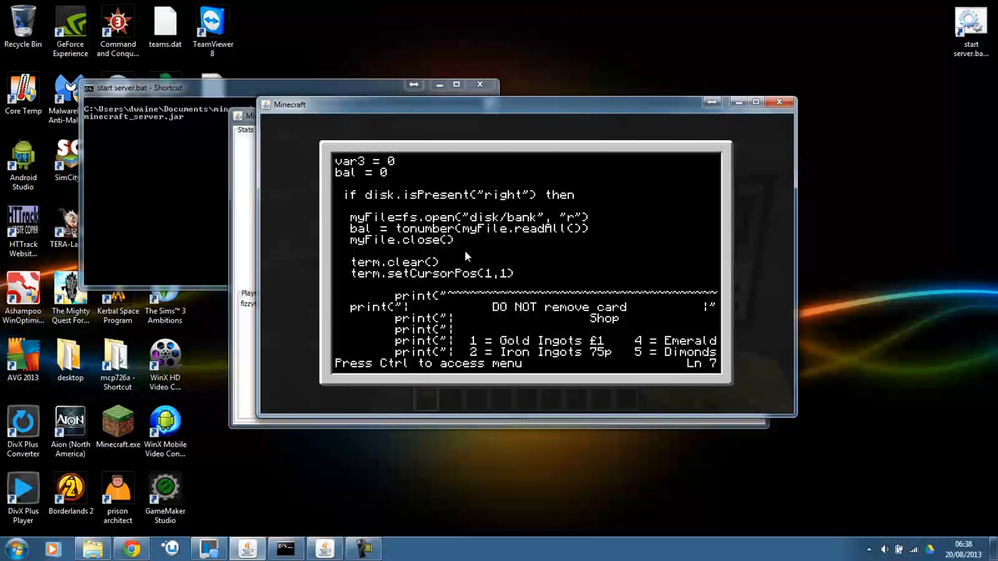
{"action": "mouse_move", "coordinate": [506, 259]}
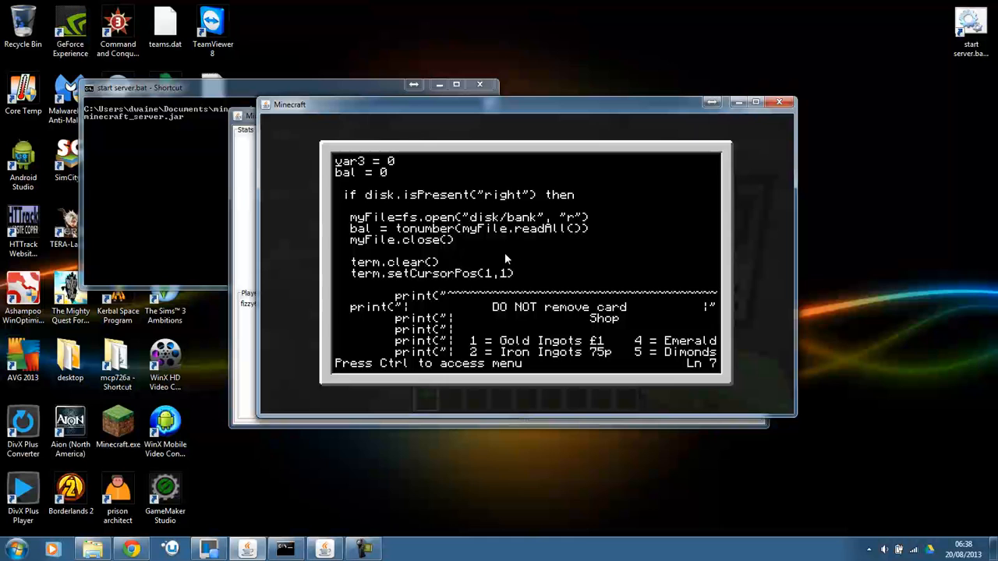
{"action": "mouse_move", "coordinate": [491, 271]}
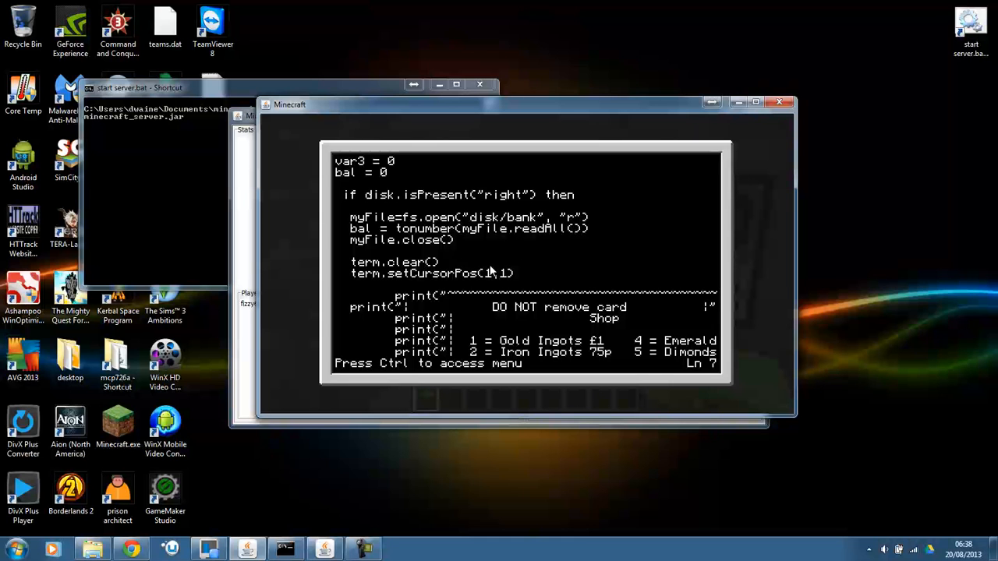
{"action": "mouse_move", "coordinate": [499, 253]}
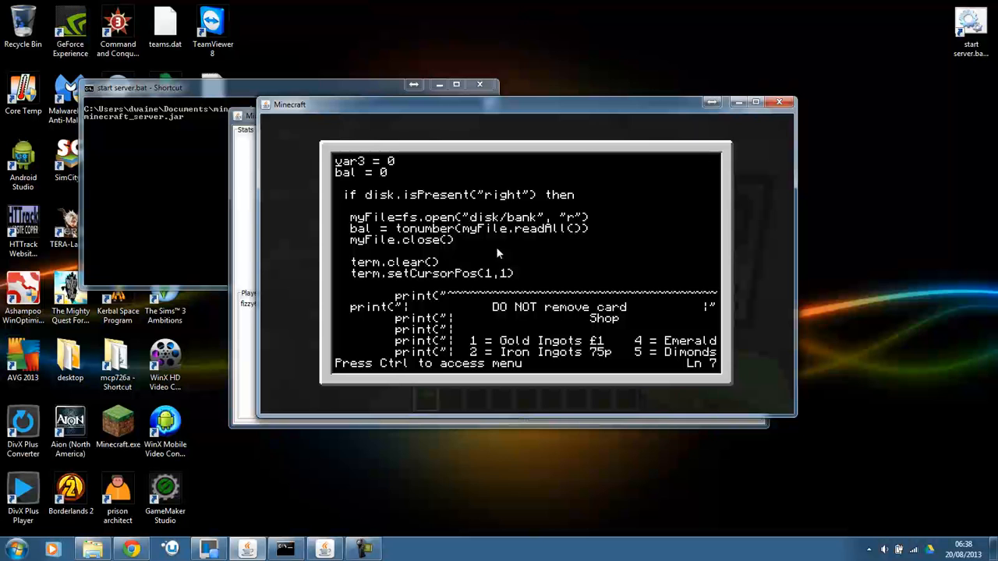
{"action": "mouse_move", "coordinate": [337, 412]}
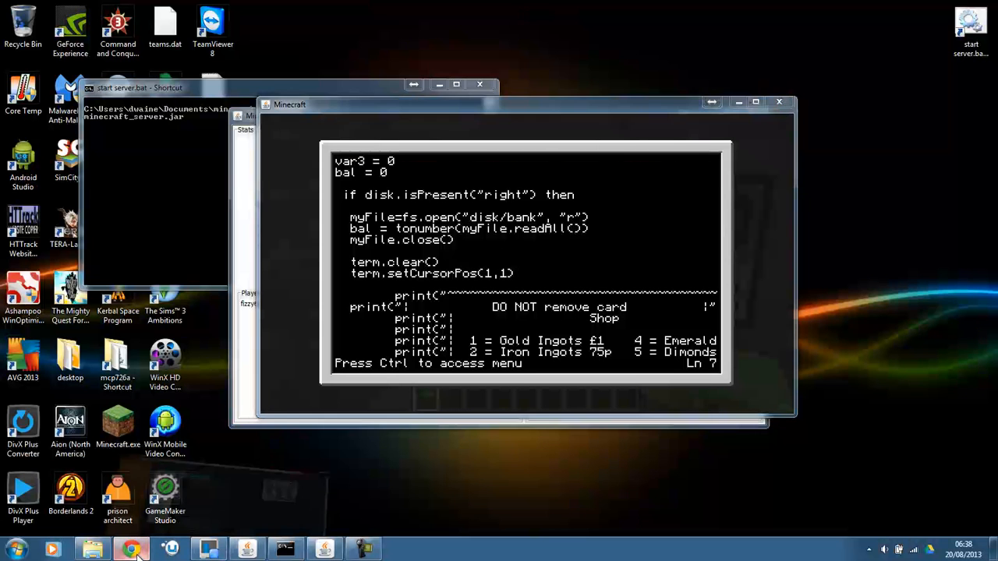
View the notepad++ Google results, then return to the desktop and open the program list
{"action": "left_click", "coordinate": [131, 549]}
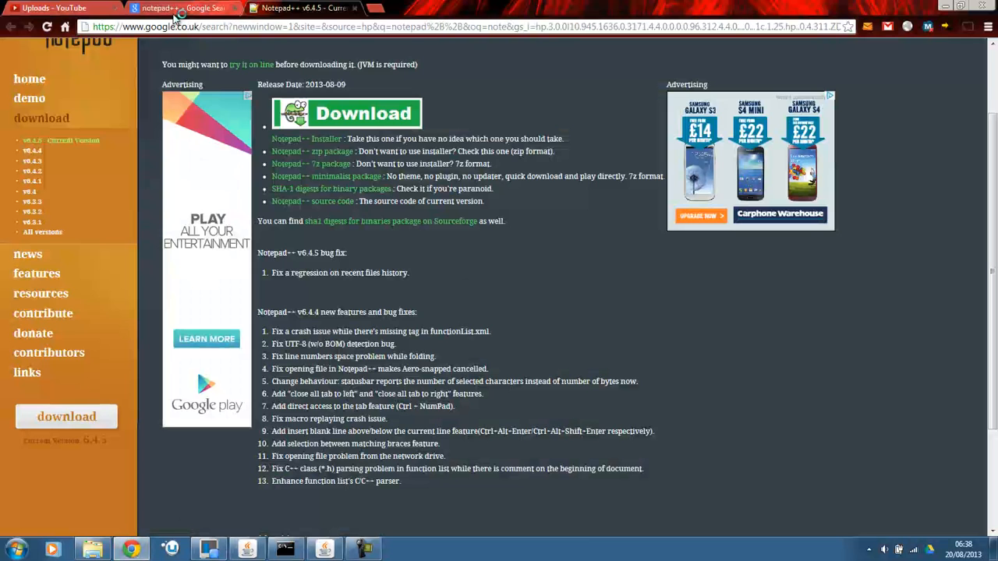
{"action": "left_click", "coordinate": [183, 8]}
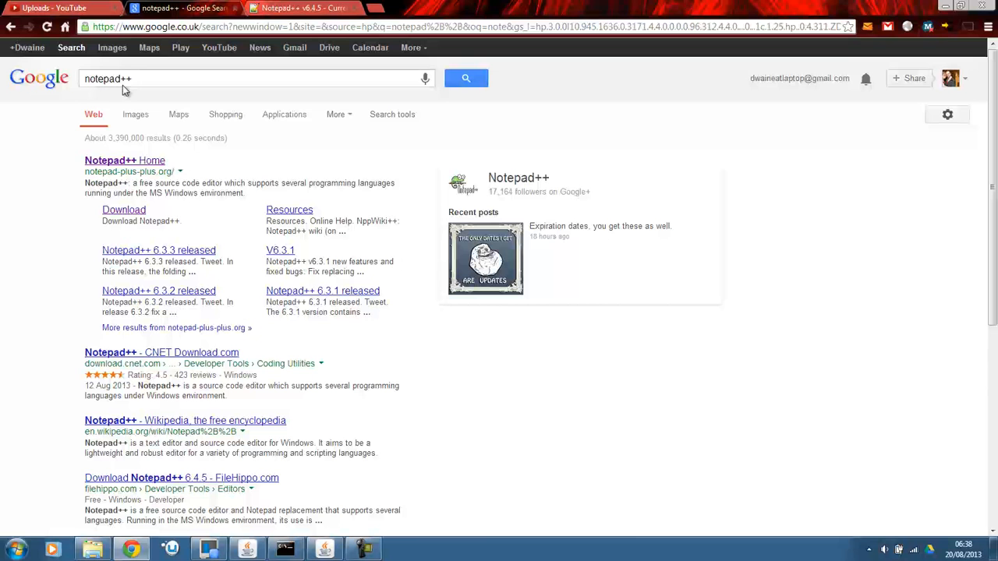
{"action": "mouse_move", "coordinate": [151, 238]}
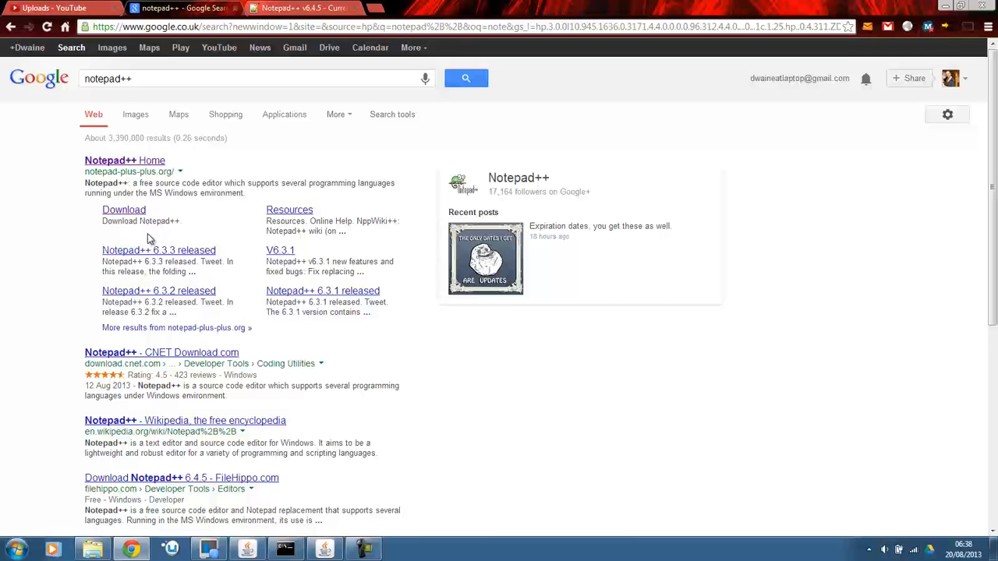
{"action": "mouse_move", "coordinate": [124, 209]}
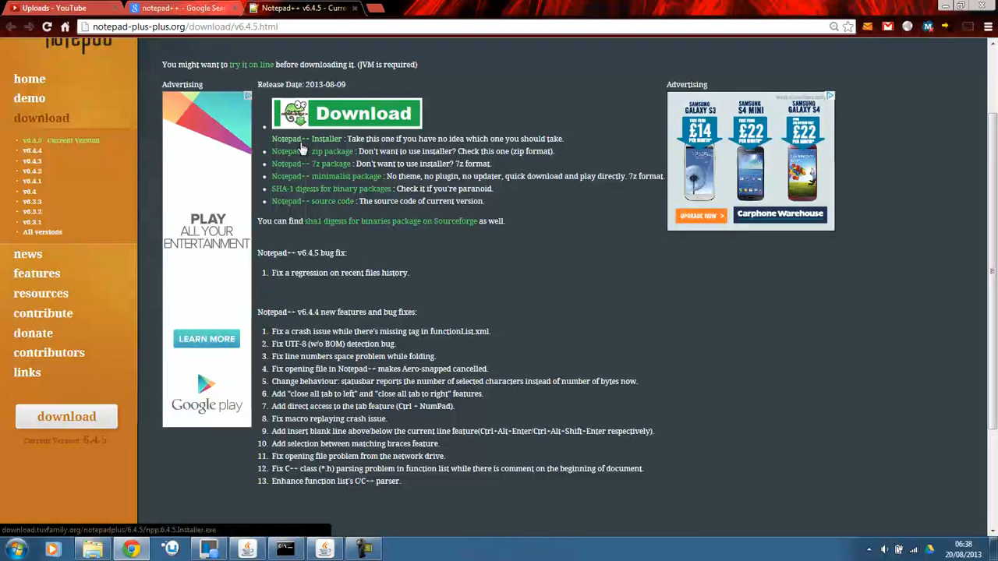
{"action": "mouse_move", "coordinate": [337, 148]}
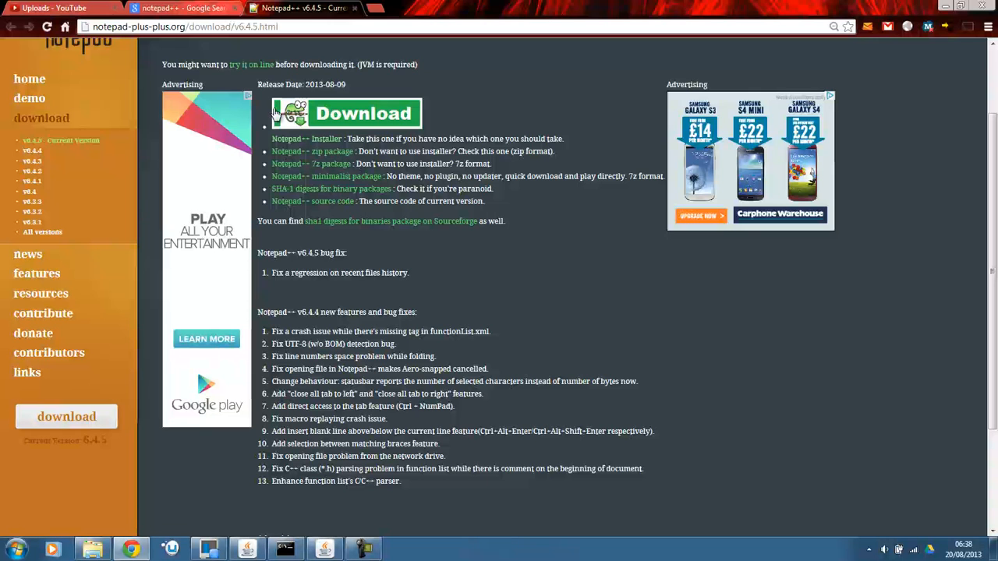
{"action": "mouse_move", "coordinate": [354, 156]}
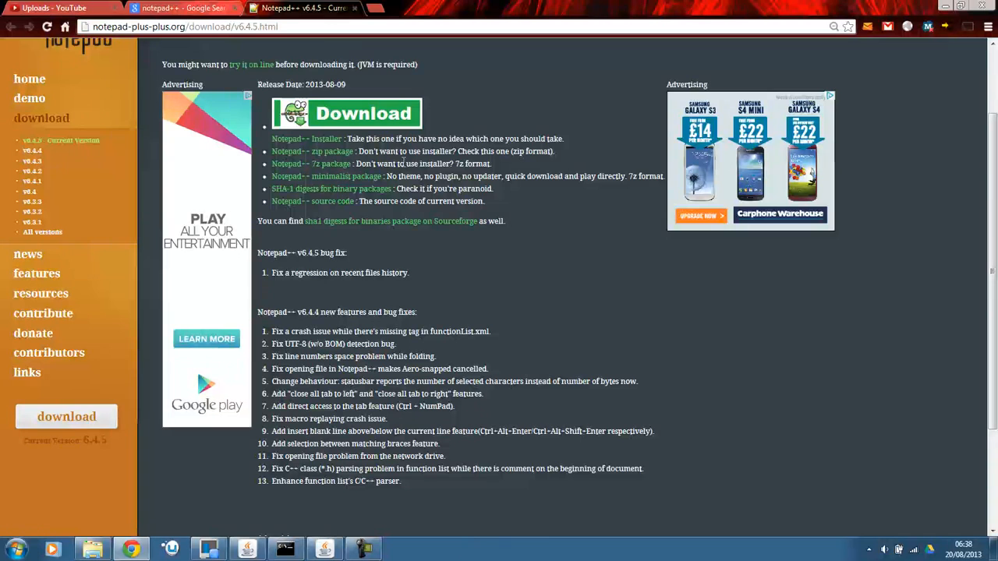
{"action": "mouse_move", "coordinate": [577, 14]}
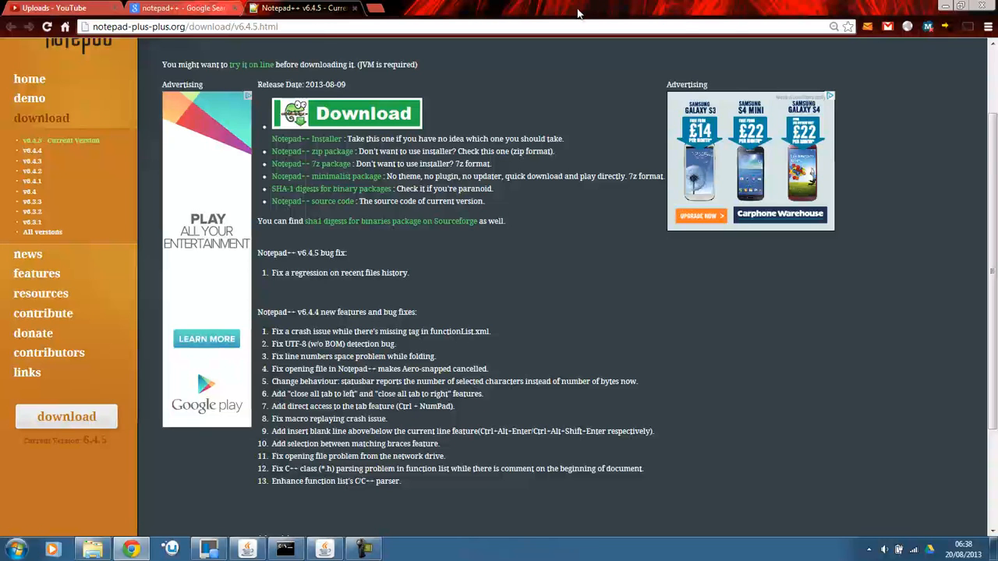
{"action": "left_click", "coordinate": [957, 5]}
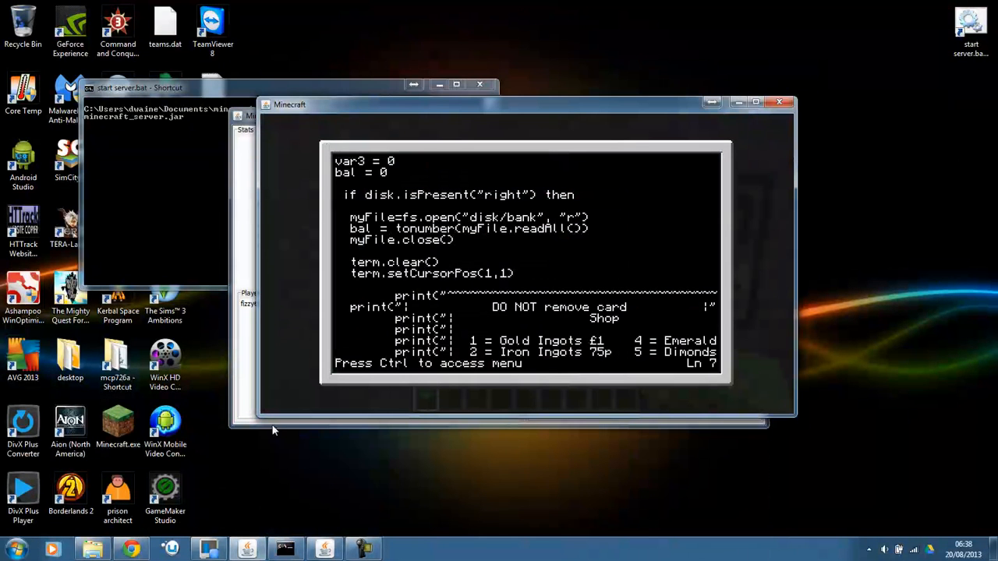
{"action": "left_click", "coordinate": [12, 548]}
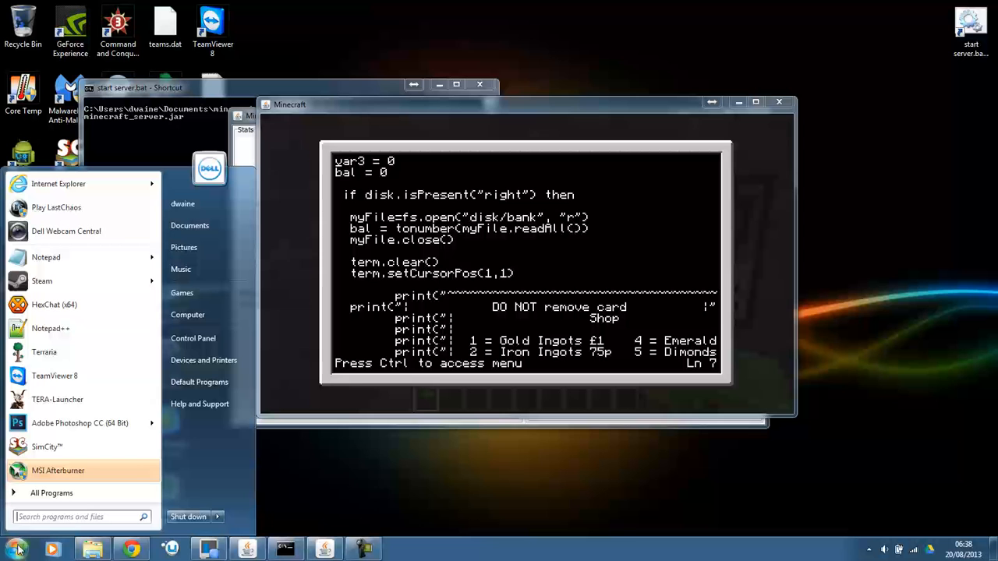
{"action": "mouse_move", "coordinate": [50, 329]}
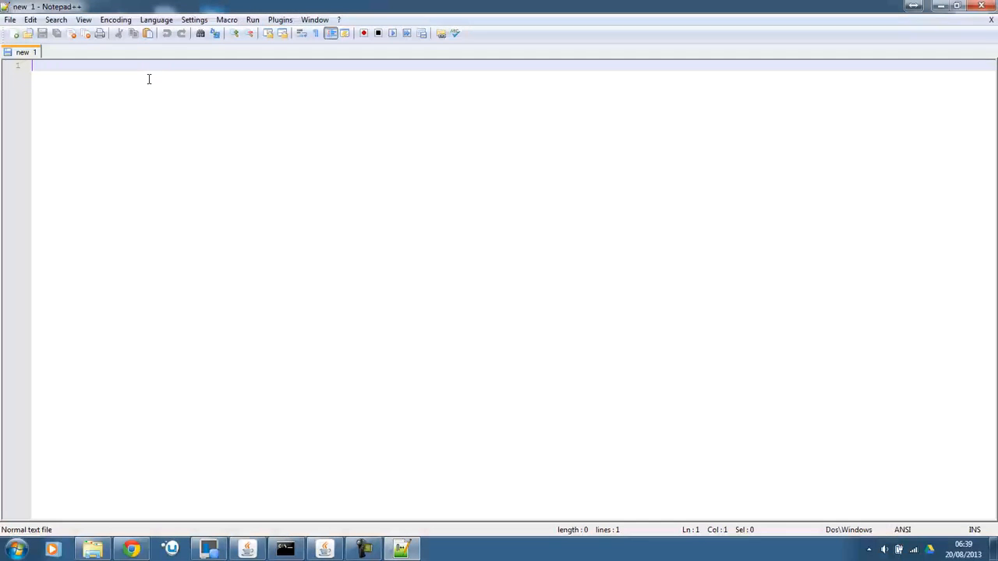
{"action": "mouse_move", "coordinate": [398, 78]}
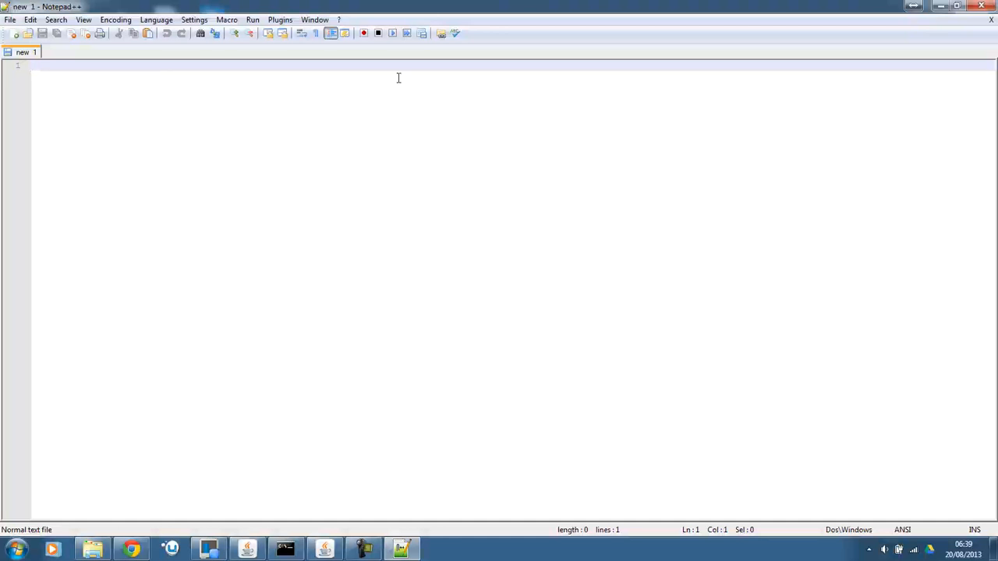
{"action": "mouse_move", "coordinate": [578, 109]}
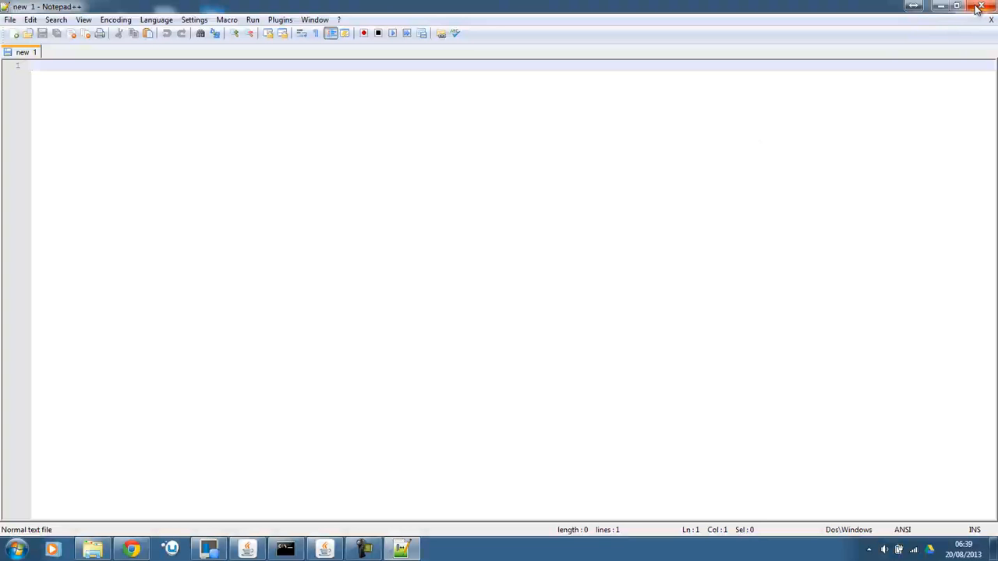
{"action": "mouse_move", "coordinate": [942, 6]}
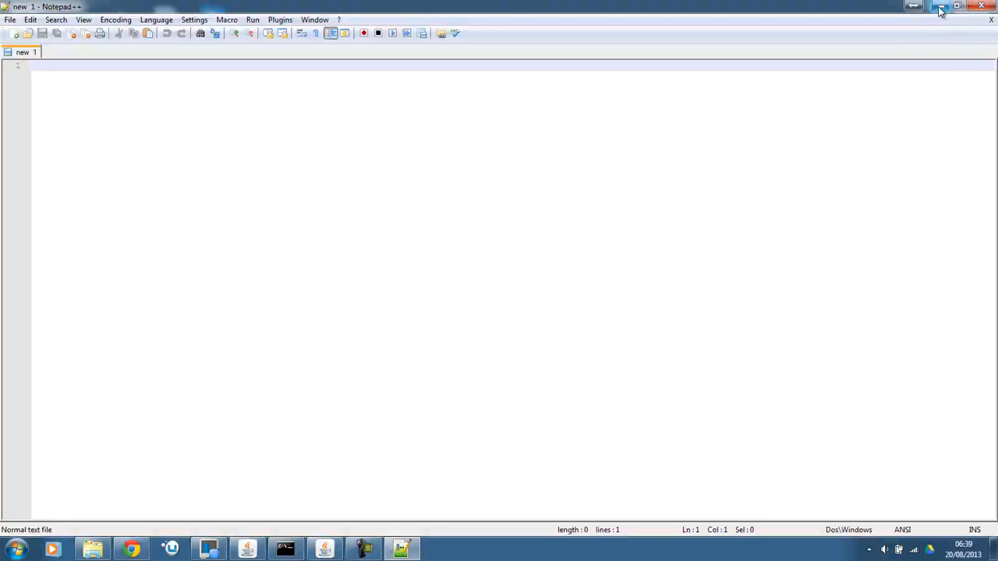
{"action": "left_click", "coordinate": [930, 6]}
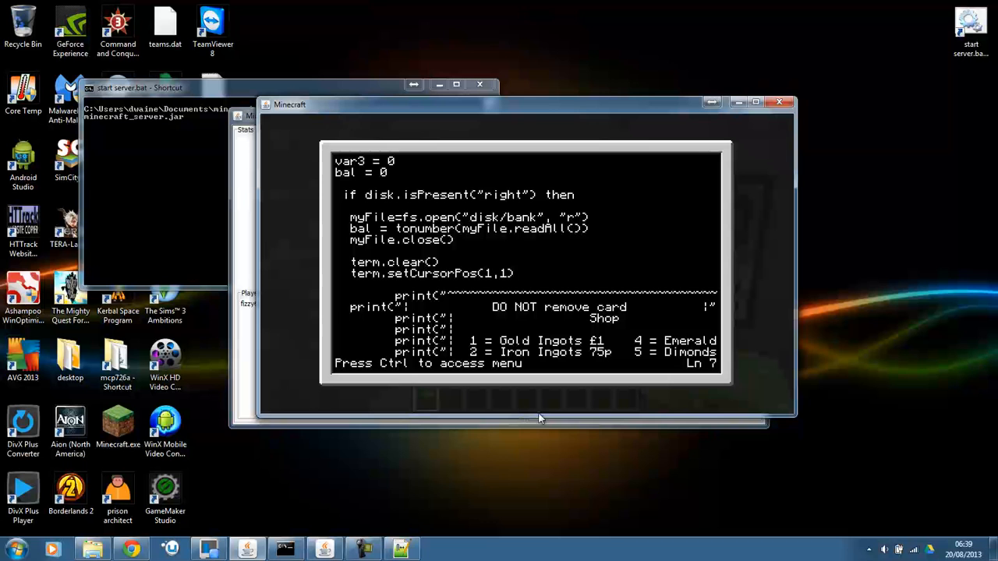
{"action": "mouse_move", "coordinate": [427, 264]}
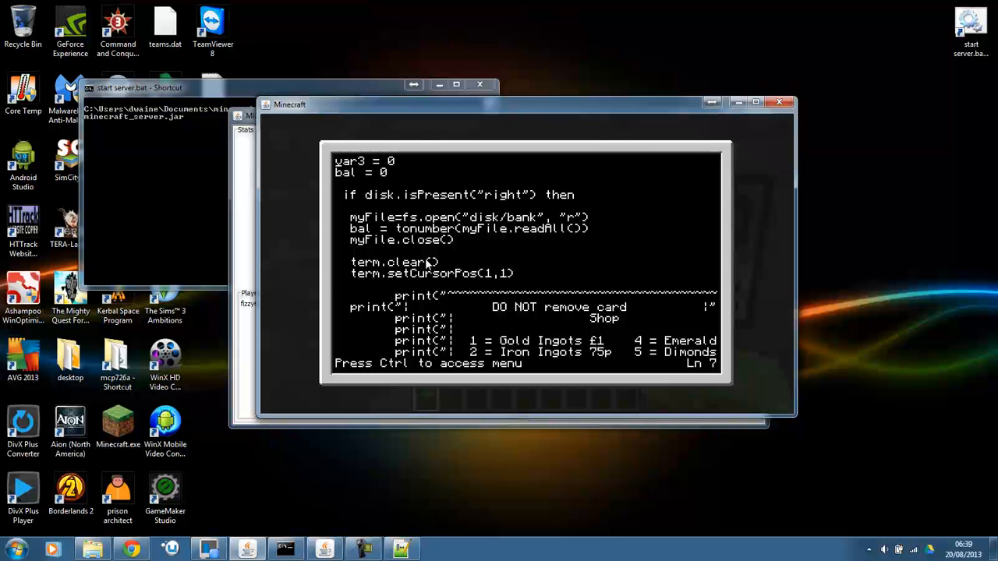
{"action": "mouse_move", "coordinate": [484, 114]}
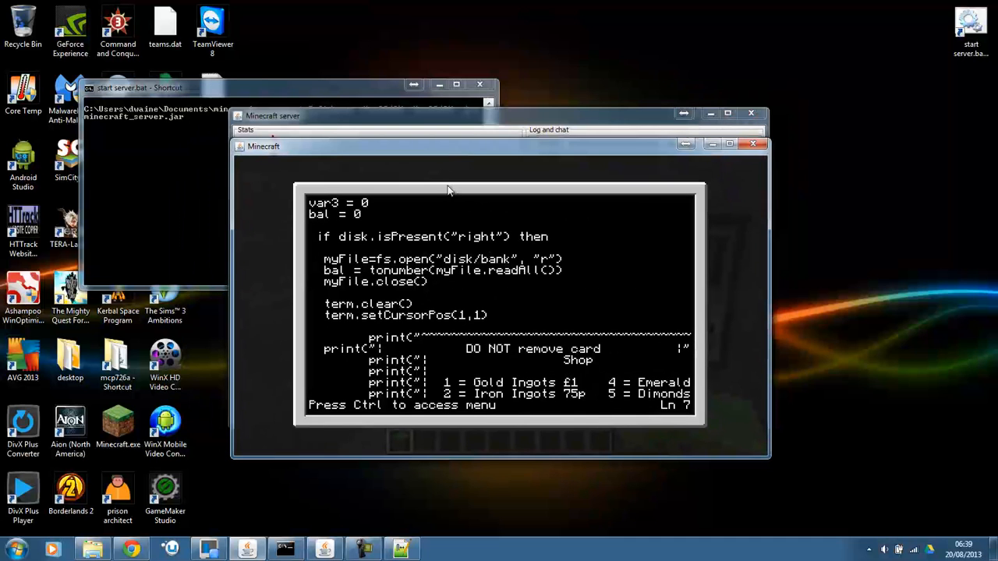
{"action": "mouse_move", "coordinate": [412, 294]}
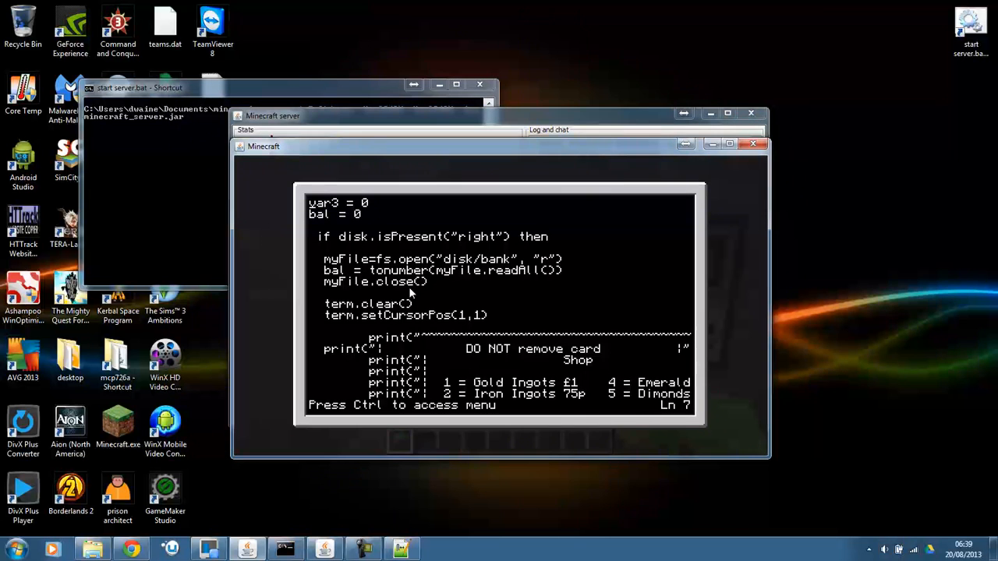
{"action": "mouse_move", "coordinate": [382, 347]}
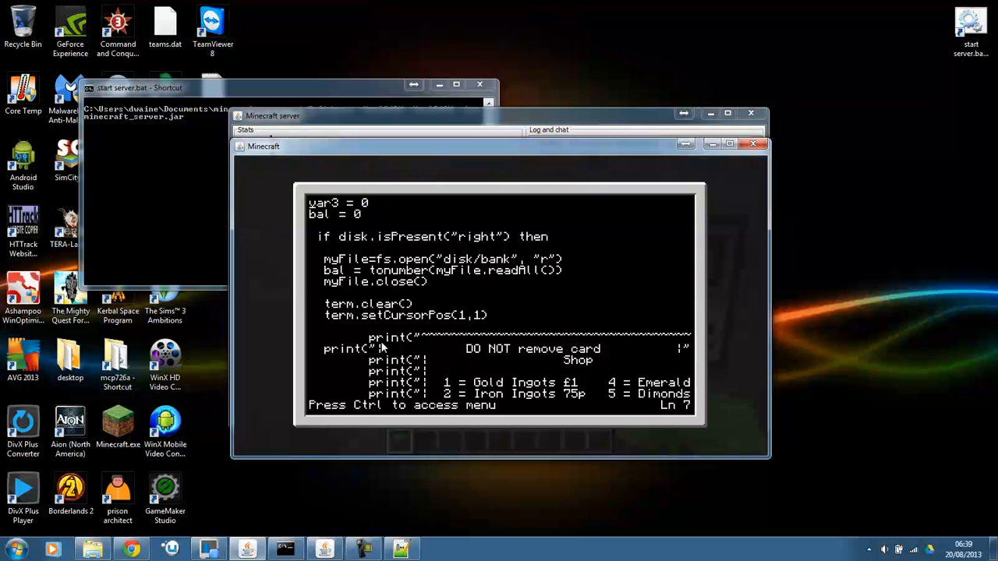
{"action": "mouse_move", "coordinate": [139, 534]}
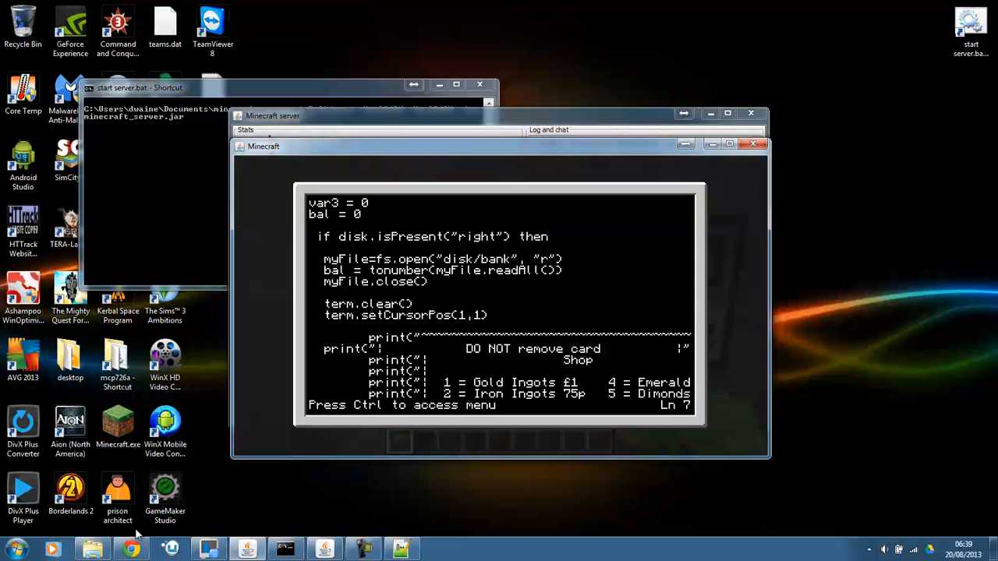
{"action": "left_click", "coordinate": [92, 549]}
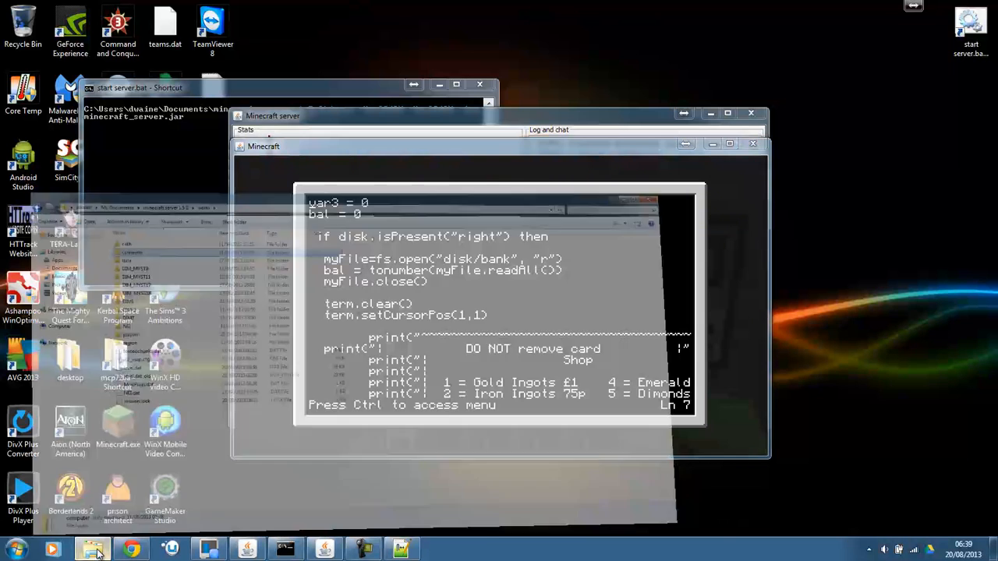
{"action": "left_click", "coordinate": [92, 550]}
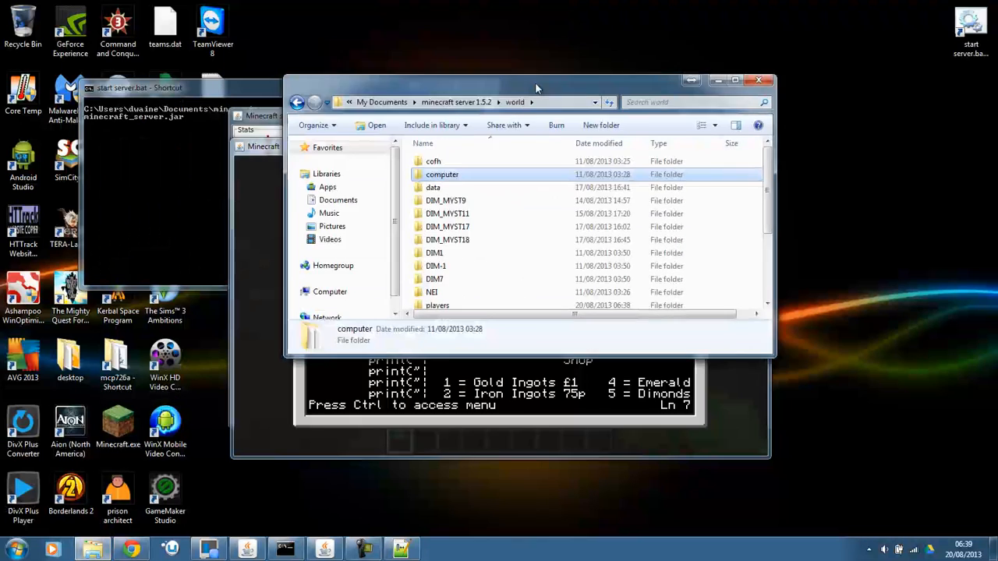
{"action": "left_click", "coordinate": [22, 549]}
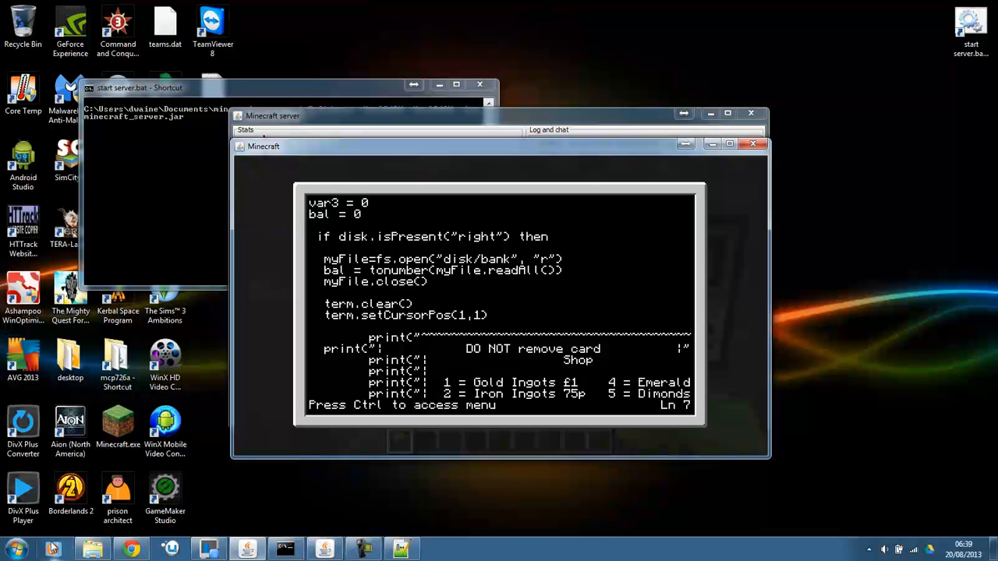
Open the AppData Roaming folder by searching %appdata% from the Start menu
{"action": "left_click", "coordinate": [13, 548]}
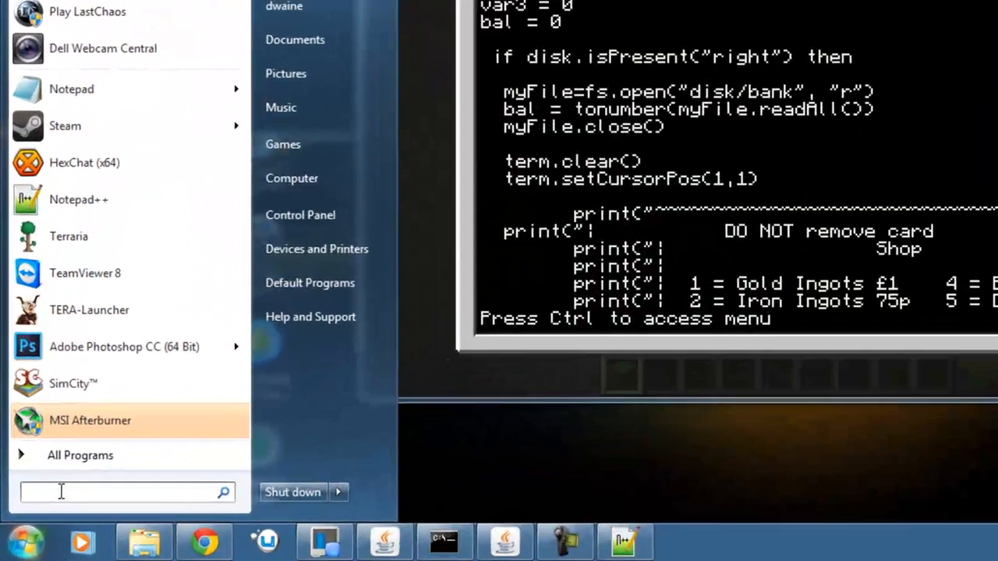
{"action": "type", "text": "%a"}
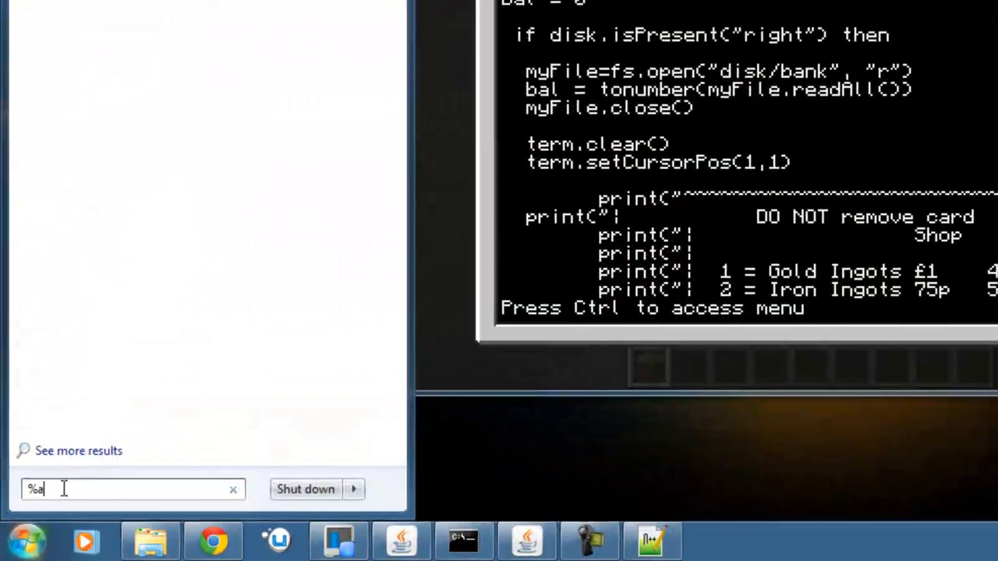
{"action": "type", "text": "ppdata%"}
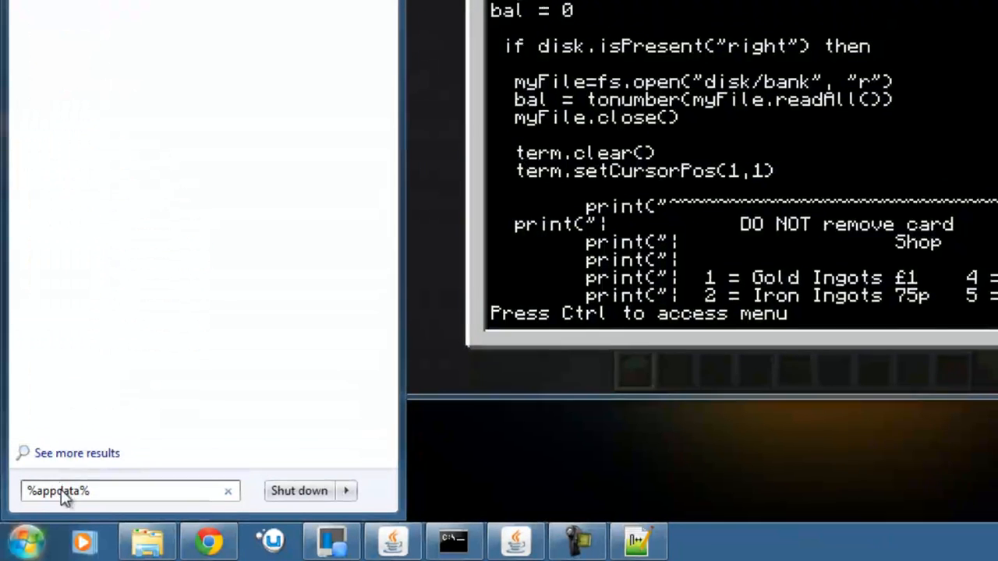
{"action": "key", "text": "Return"}
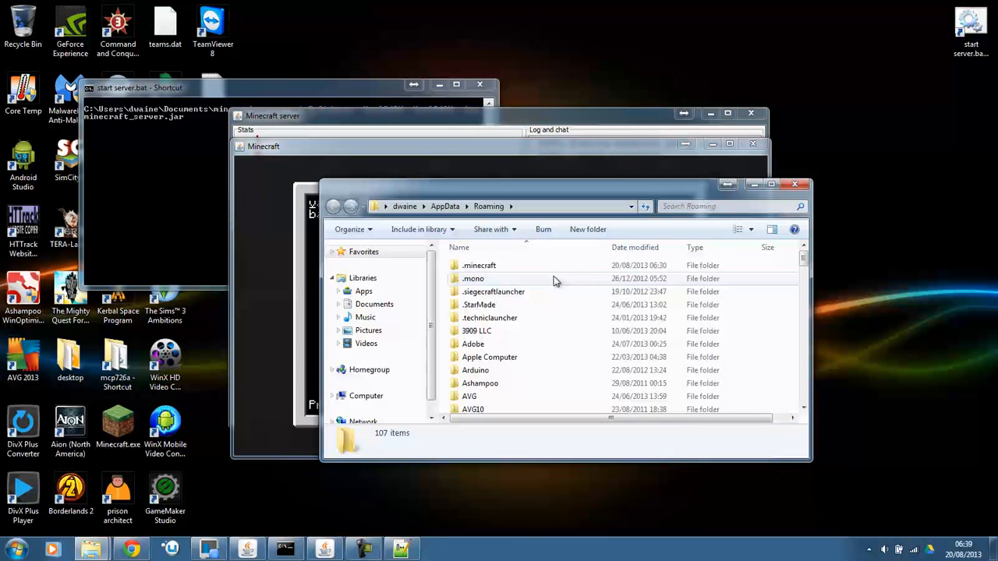
Browse into .minecraft, saves, world and finally the computer folder
{"action": "double_click", "coordinate": [479, 265]}
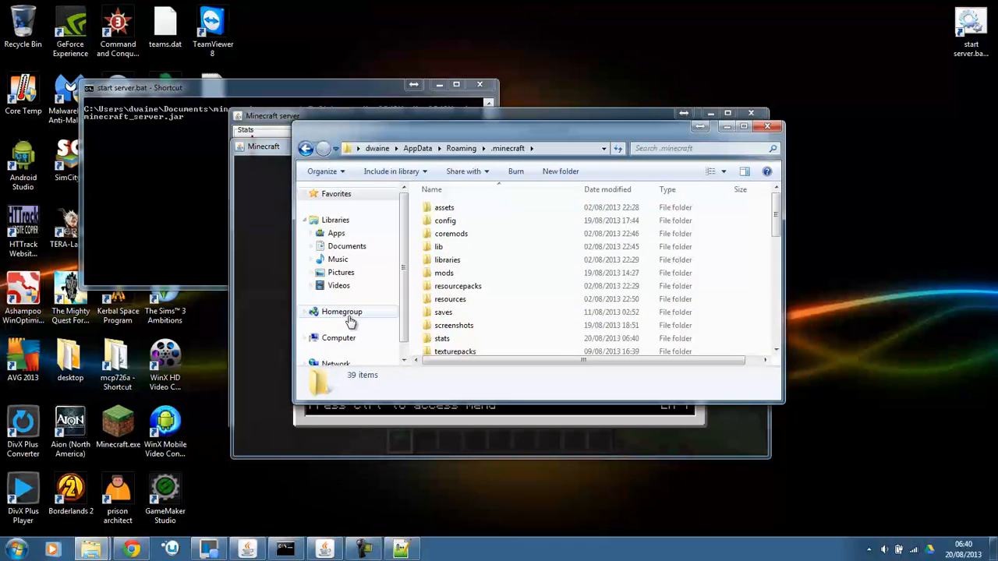
{"action": "double_click", "coordinate": [444, 312]}
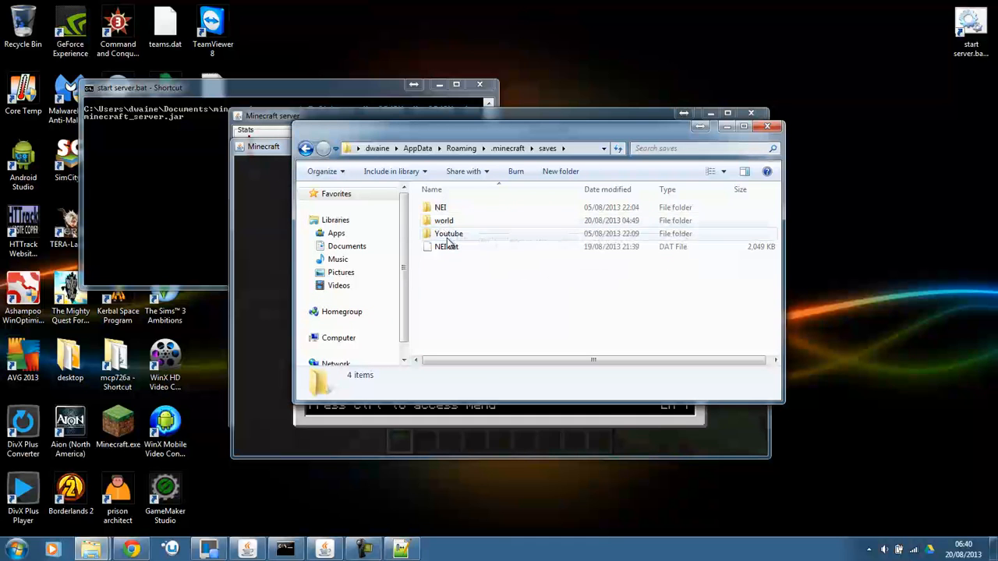
{"action": "double_click", "coordinate": [443, 220]}
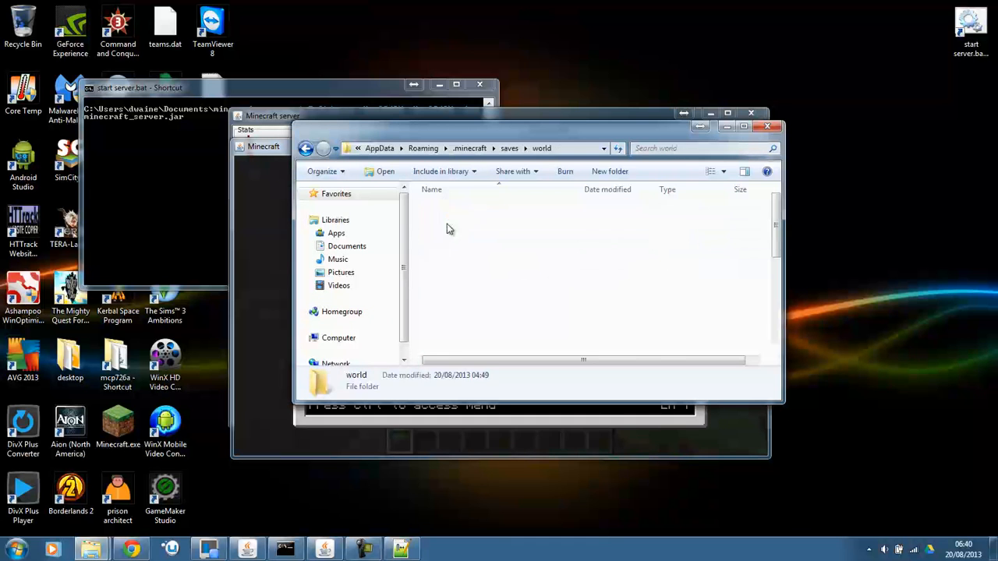
{"action": "double_click", "coordinate": [356, 378]}
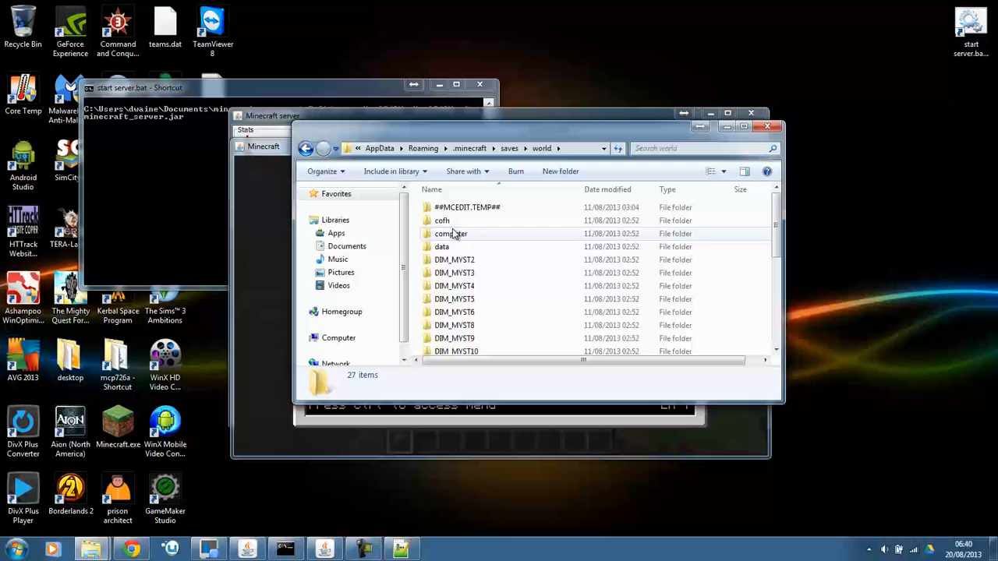
{"action": "mouse_move", "coordinate": [450, 234]}
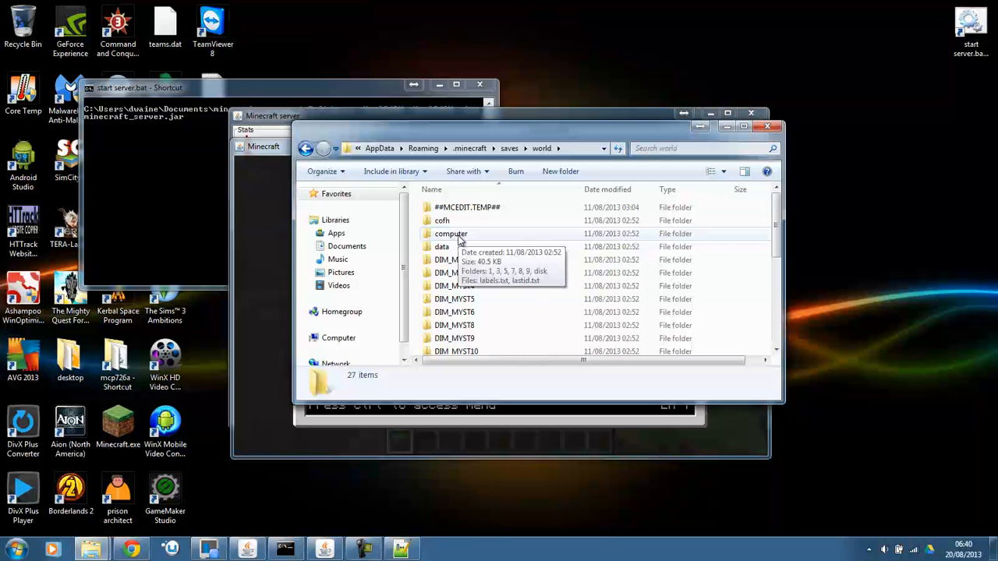
{"action": "mouse_move", "coordinate": [436, 238]}
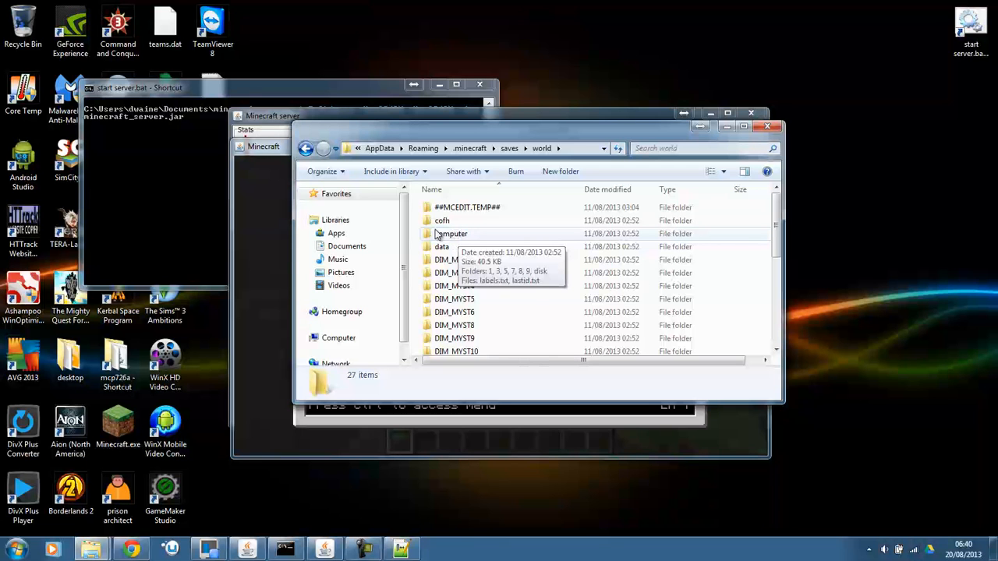
{"action": "left_click", "coordinate": [451, 234]}
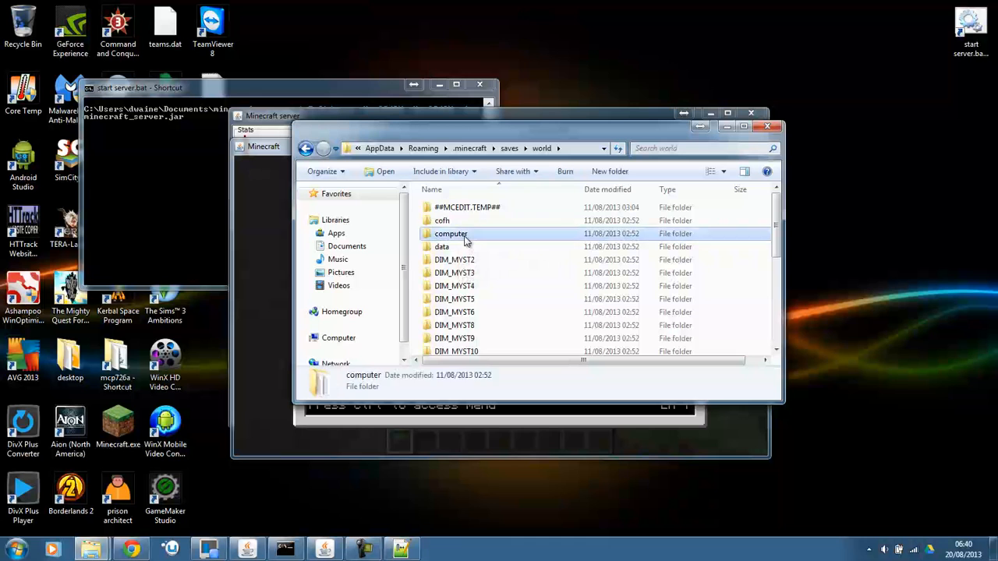
{"action": "double_click", "coordinate": [450, 233]}
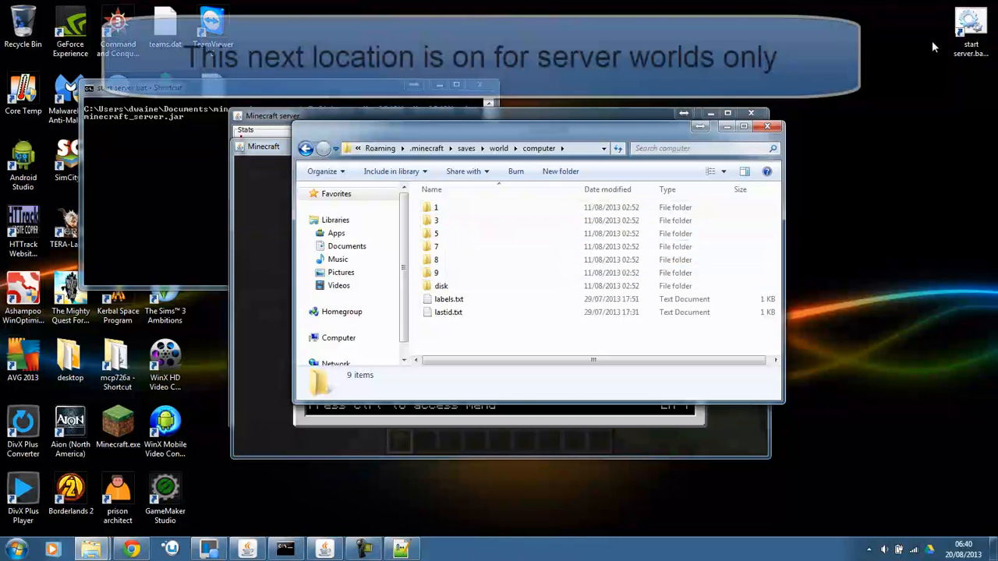
Confirm level-name=world in server.properties, then view the server world's computer folder and close it
{"action": "right_click", "coordinate": [971, 23]}
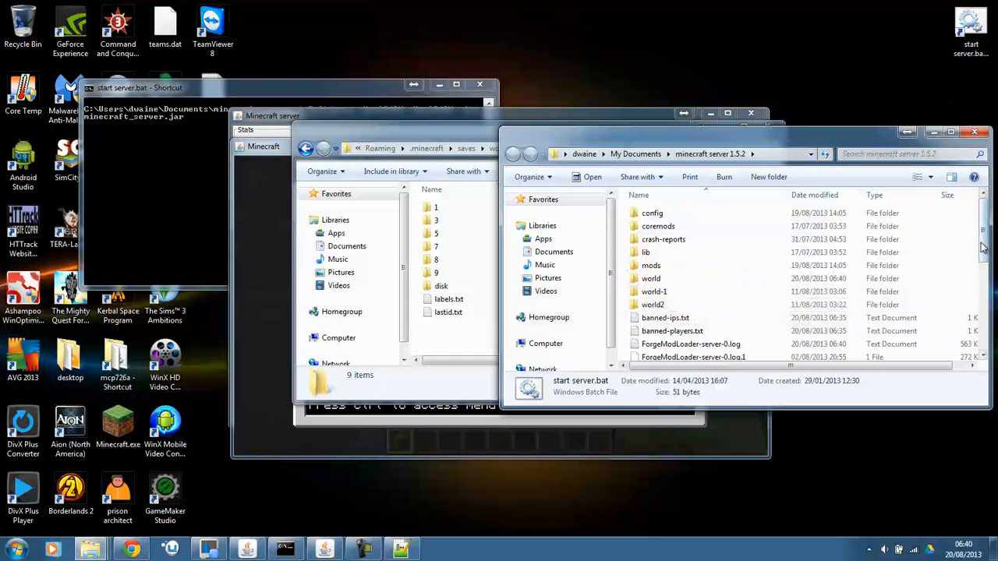
{"action": "scroll", "scroll_direction": "down", "scroll_amount": 3}
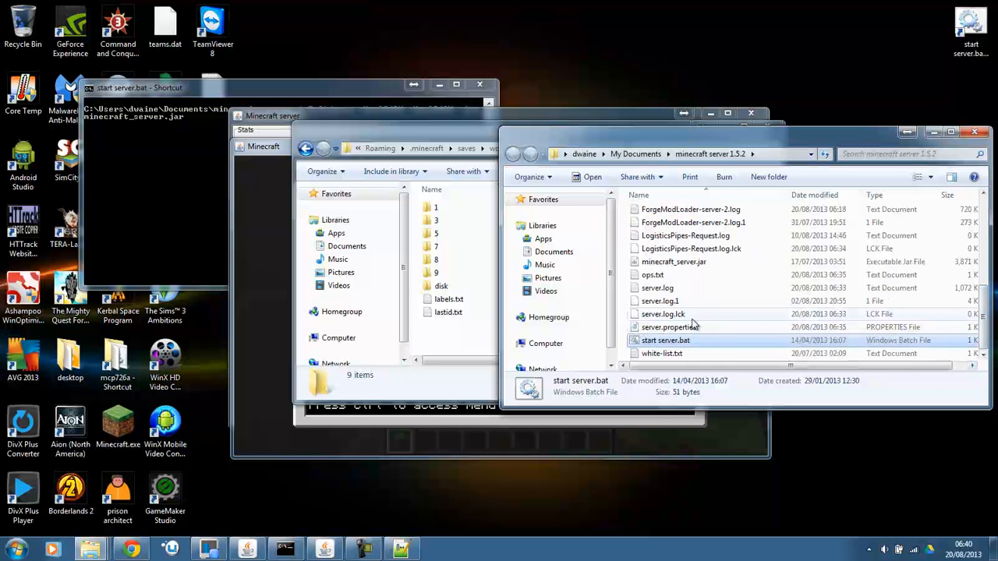
{"action": "double_click", "coordinate": [672, 327]}
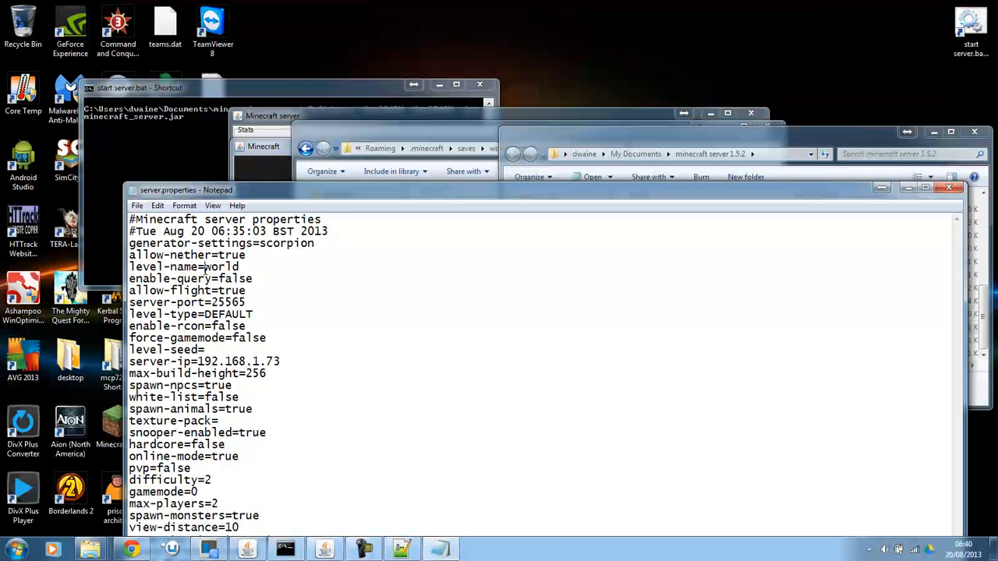
{"action": "double_click", "coordinate": [222, 267]}
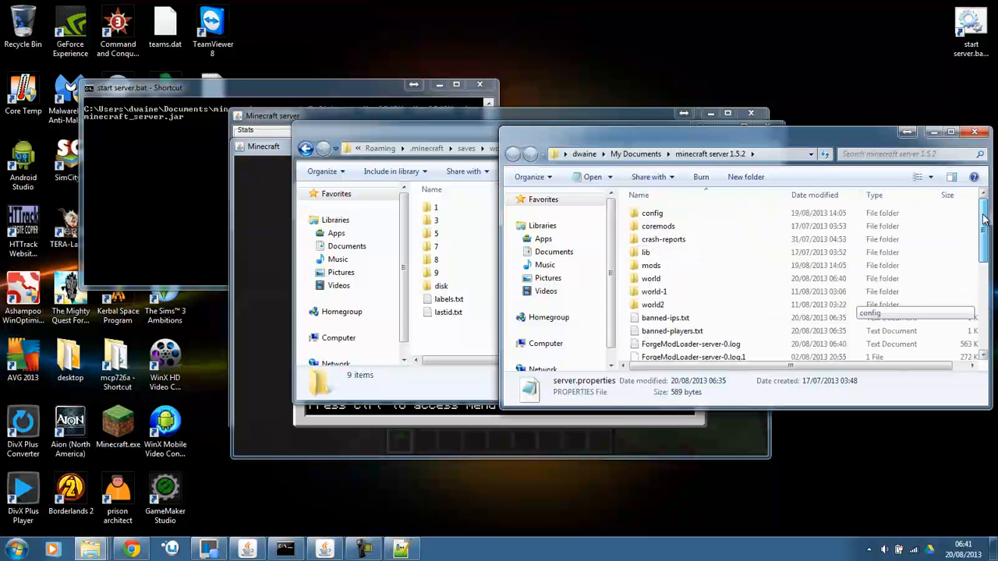
{"action": "double_click", "coordinate": [651, 279]}
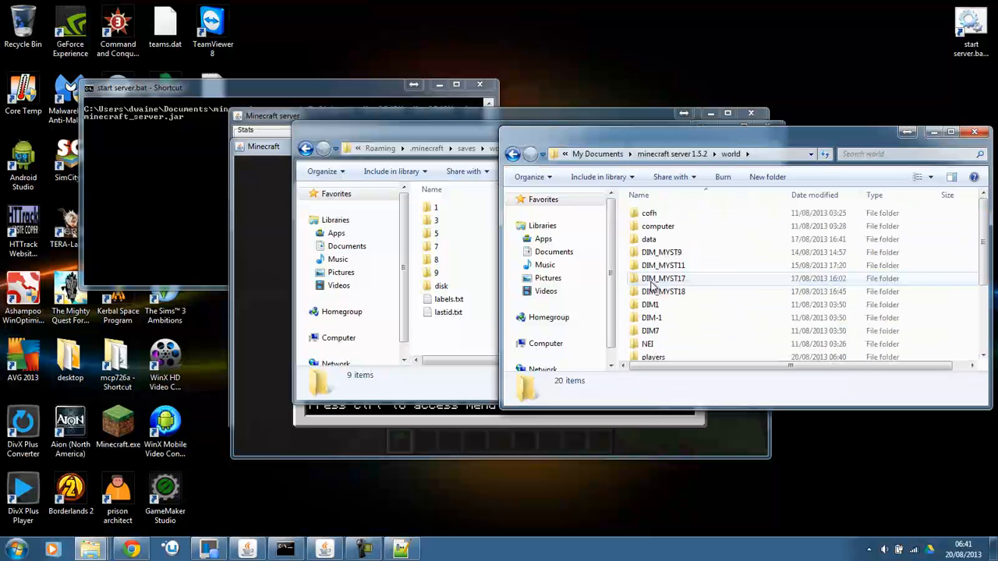
{"action": "double_click", "coordinate": [658, 226]}
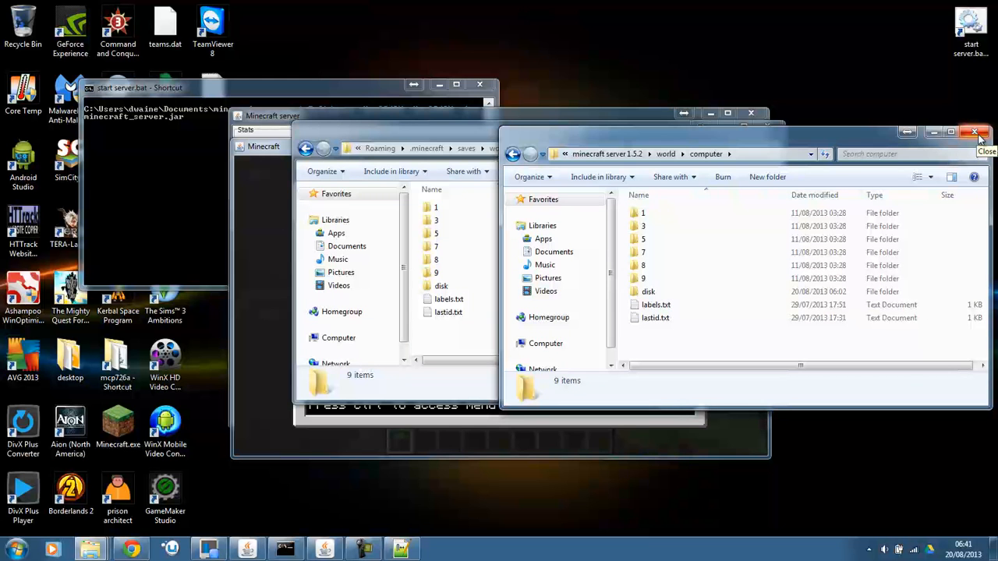
{"action": "left_click", "coordinate": [974, 131]}
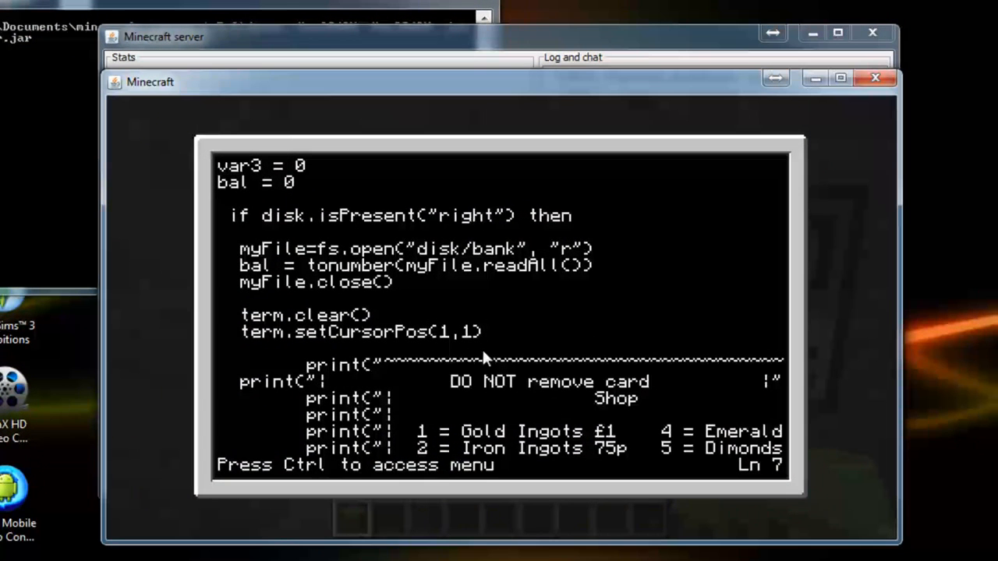
Exit the in-game editor and submit a command at the computer's terminal prompt
{"action": "key", "text": "ctrl"}
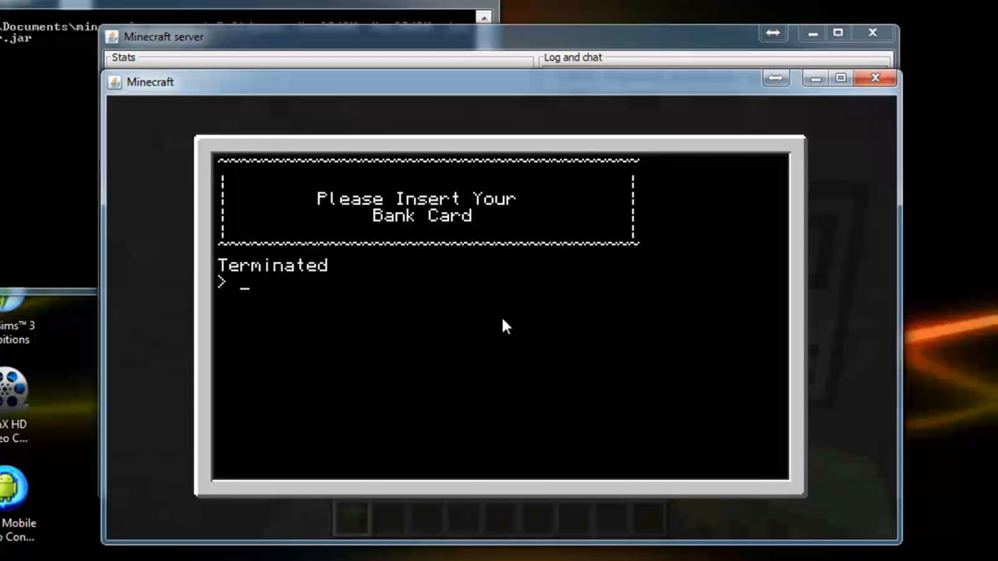
{"action": "type", "text": "i"}
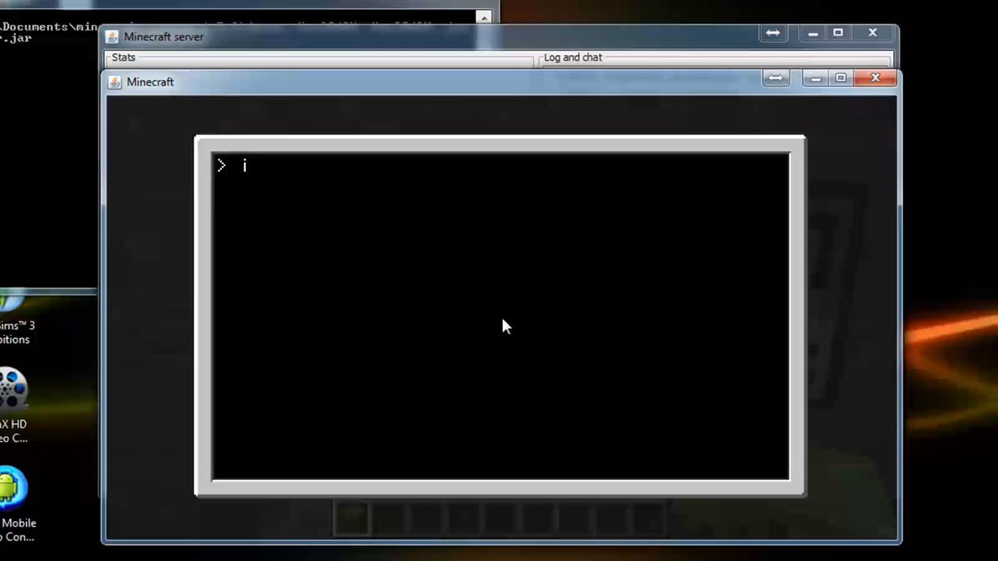
{"action": "key", "text": "Return"}
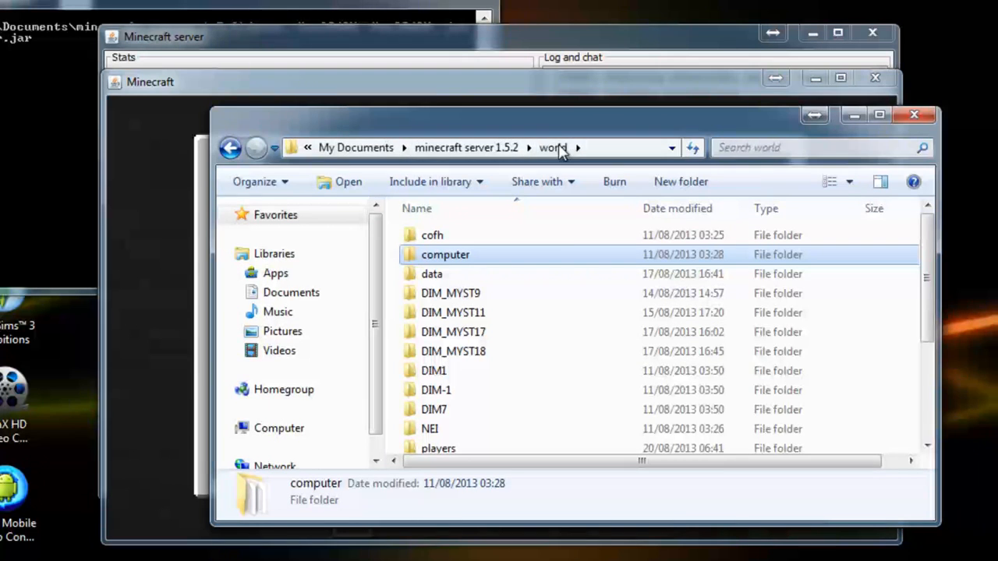
Open the server world's computer folder, then the folder for computer 5
{"action": "double_click", "coordinate": [445, 254]}
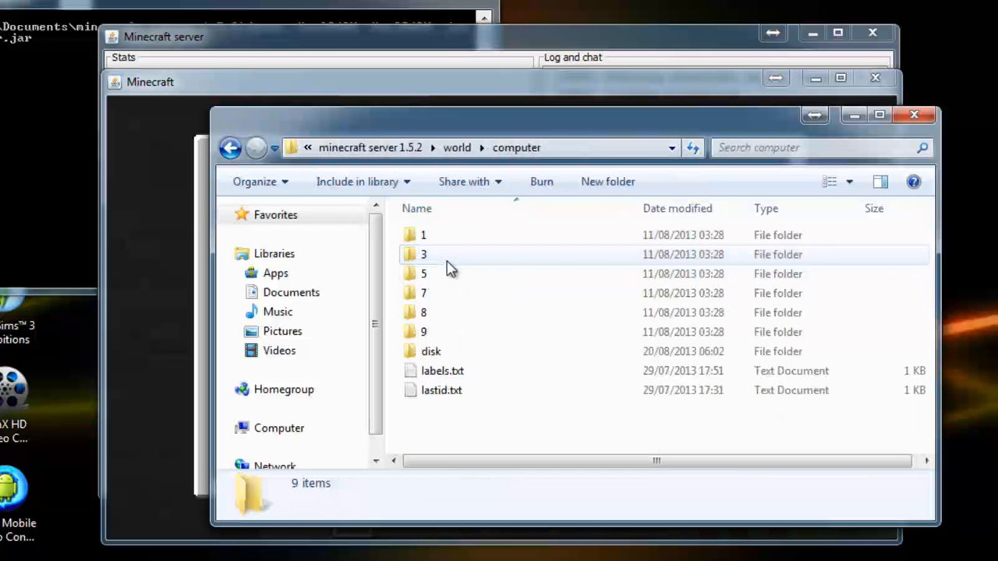
{"action": "double_click", "coordinate": [423, 274]}
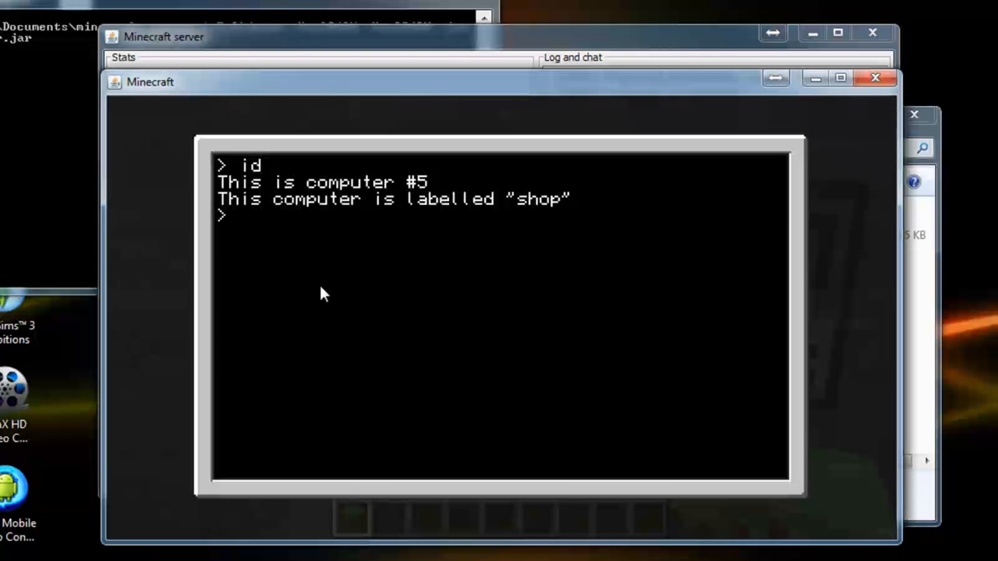
{"action": "mouse_move", "coordinate": [382, 288]}
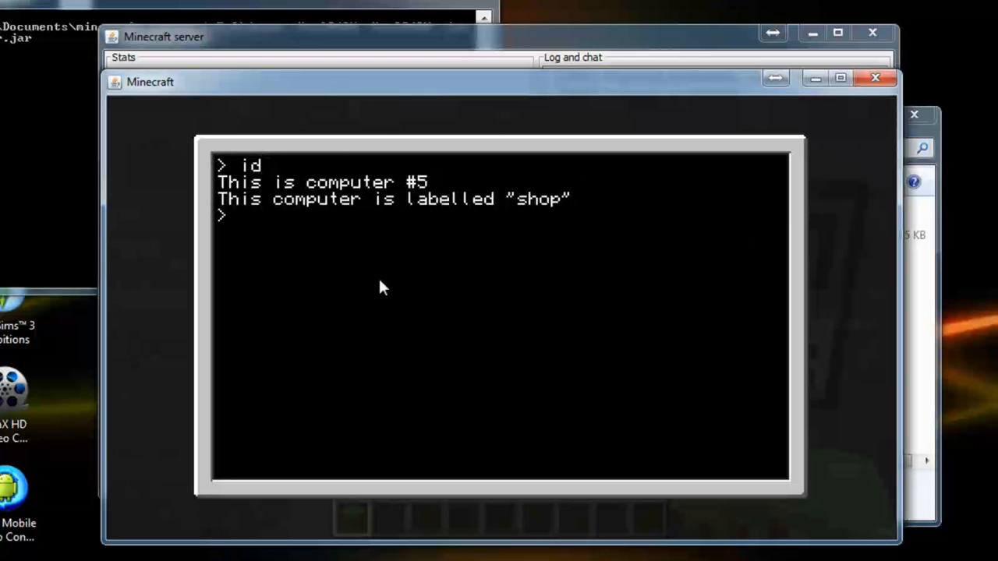
Run 'edit youtube' and save the empty file from the editor menu
{"action": "type", "text": "edit"}
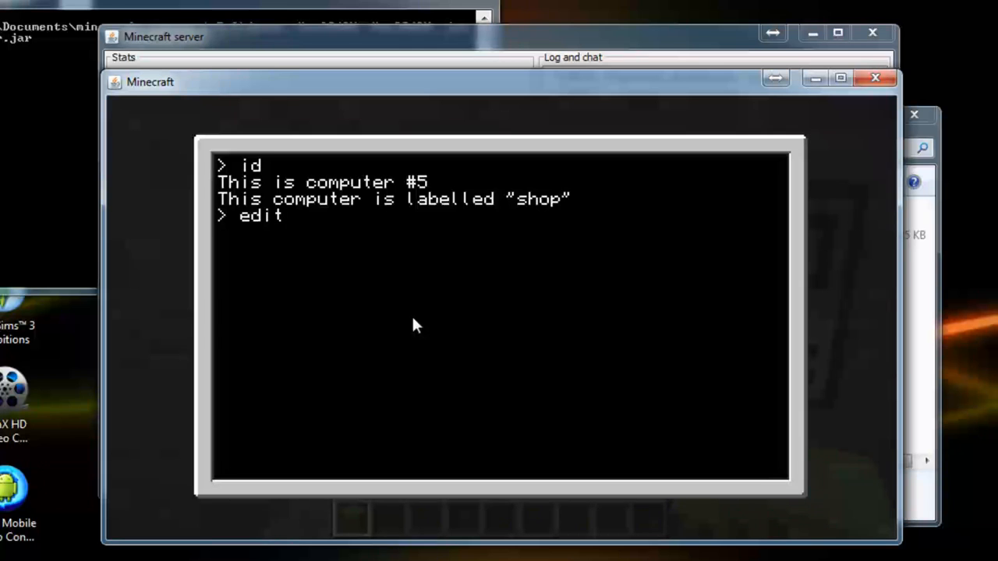
{"action": "type", "text": "yout"}
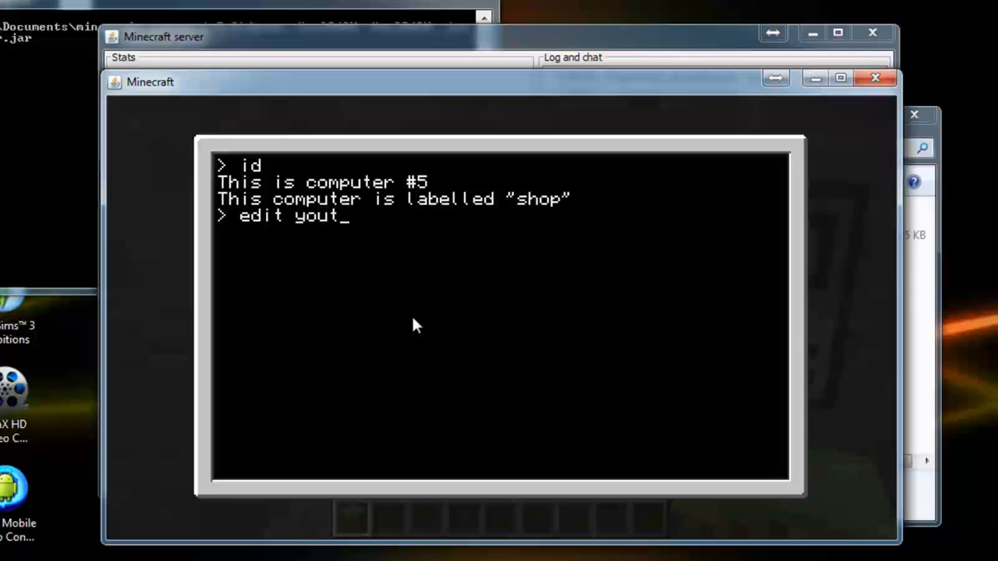
{"action": "type", "text": "ube"}
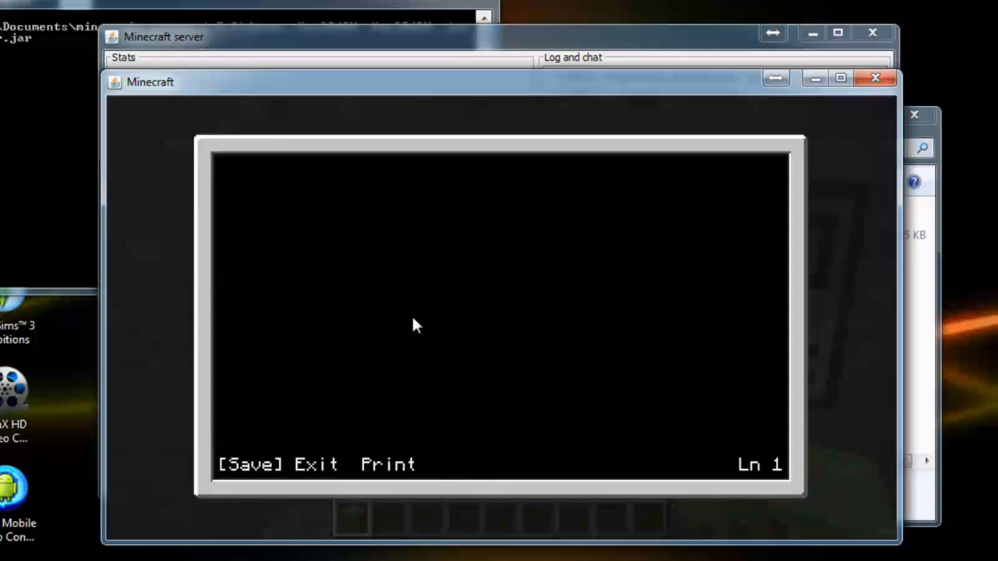
{"action": "left_click", "coordinate": [249, 464]}
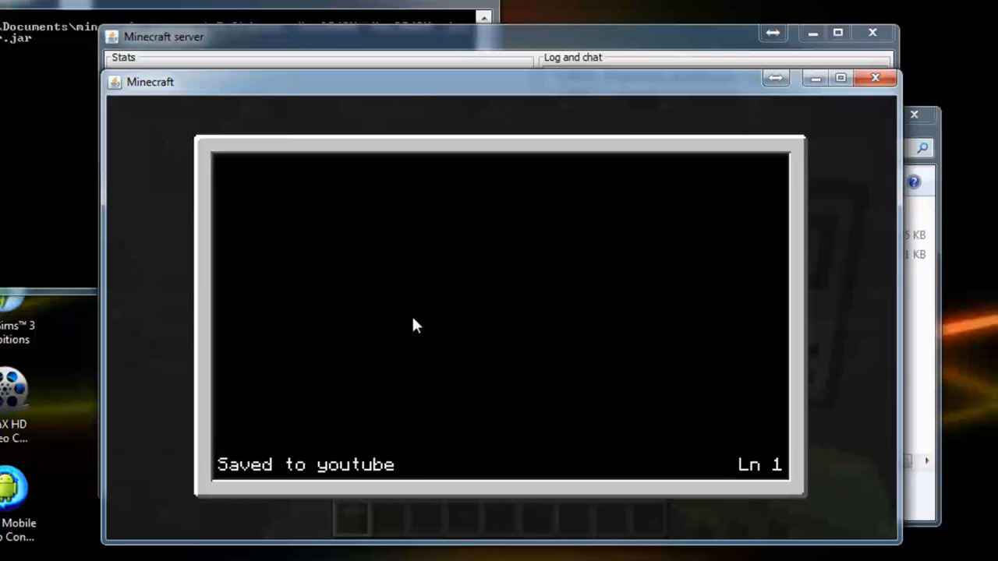
{"action": "mouse_move", "coordinate": [580, 266]}
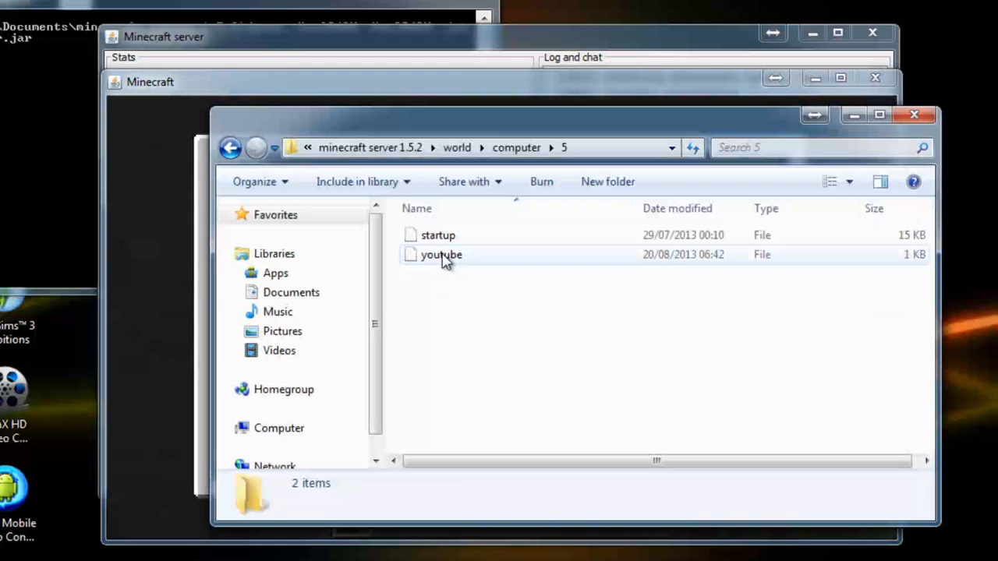
Open the youtube file via Edit with Notepad++ in its context menu
{"action": "right_click", "coordinate": [442, 255]}
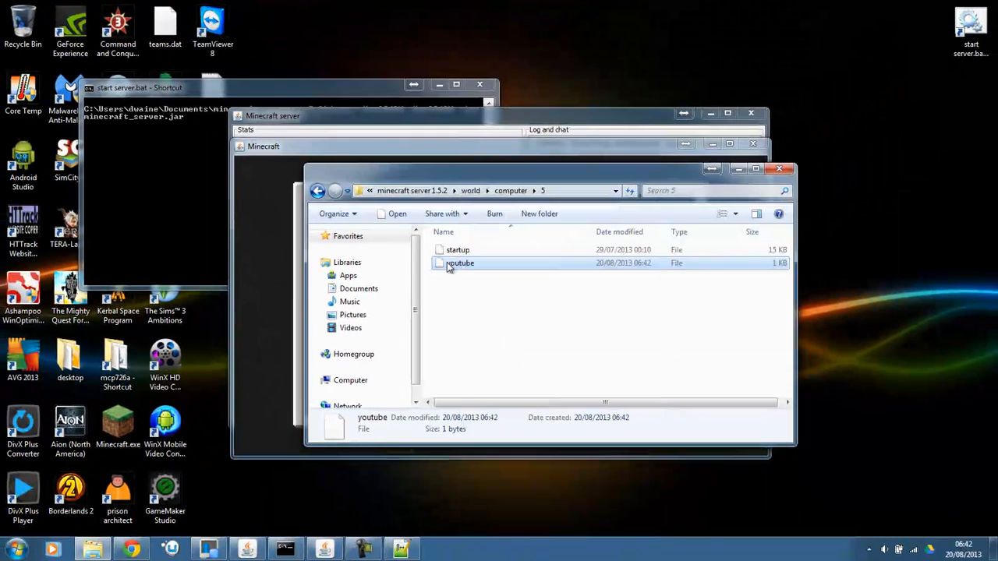
{"action": "right_click", "coordinate": [460, 262]}
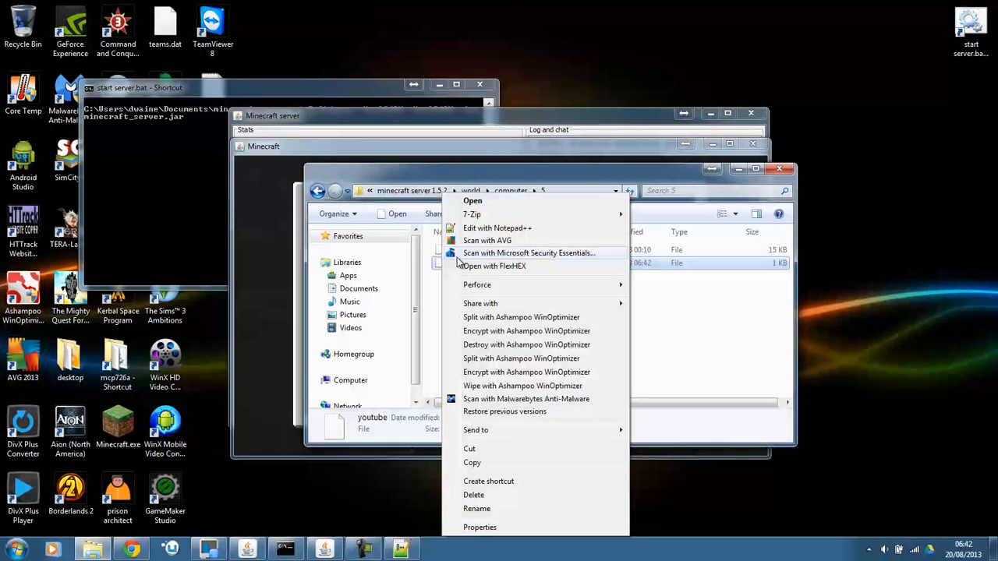
{"action": "left_click", "coordinate": [497, 228]}
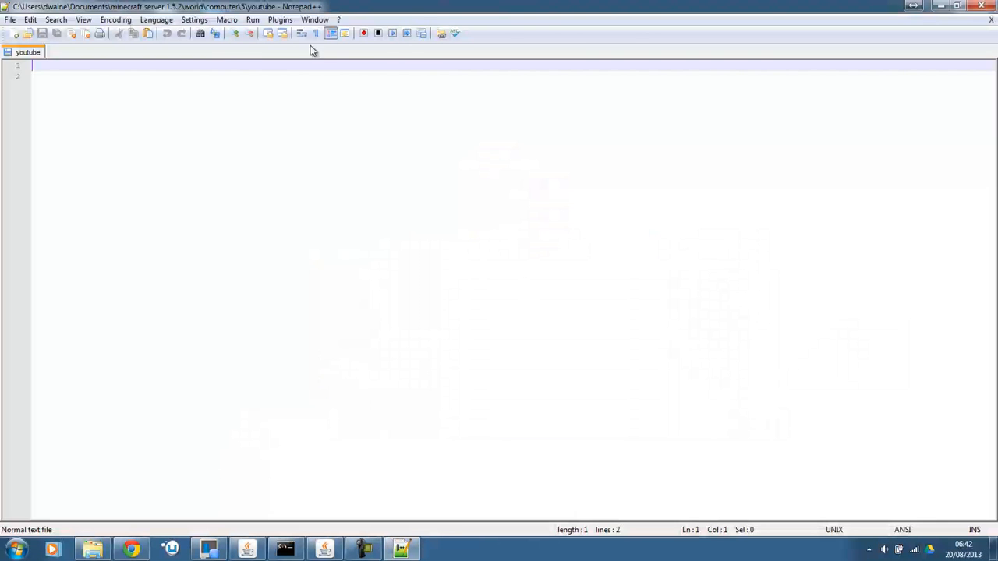
Write 'we have edited the youtube file' on line 1 of the youtube document
{"action": "left_click", "coordinate": [964, 6]}
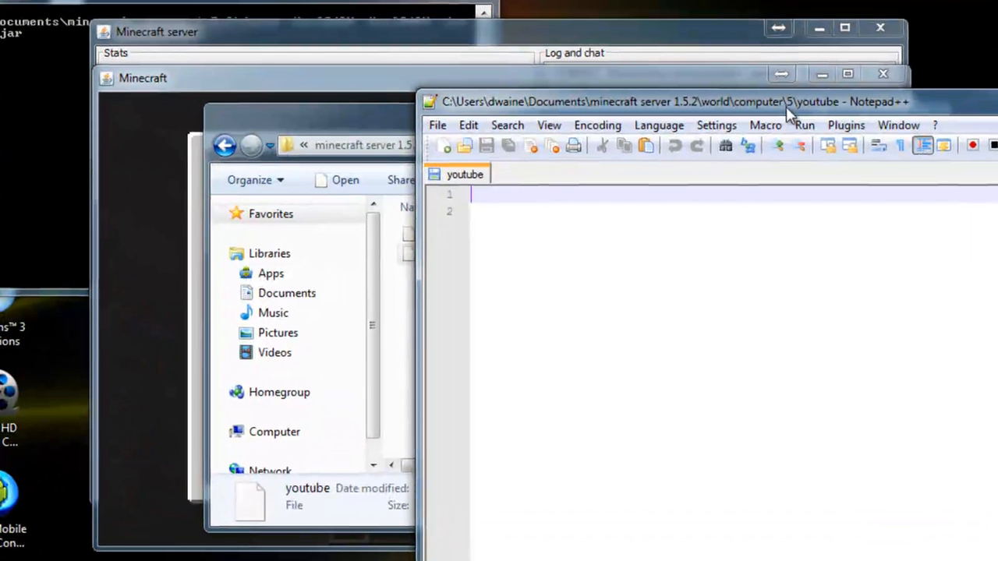
{"action": "type", "text": "we have"}
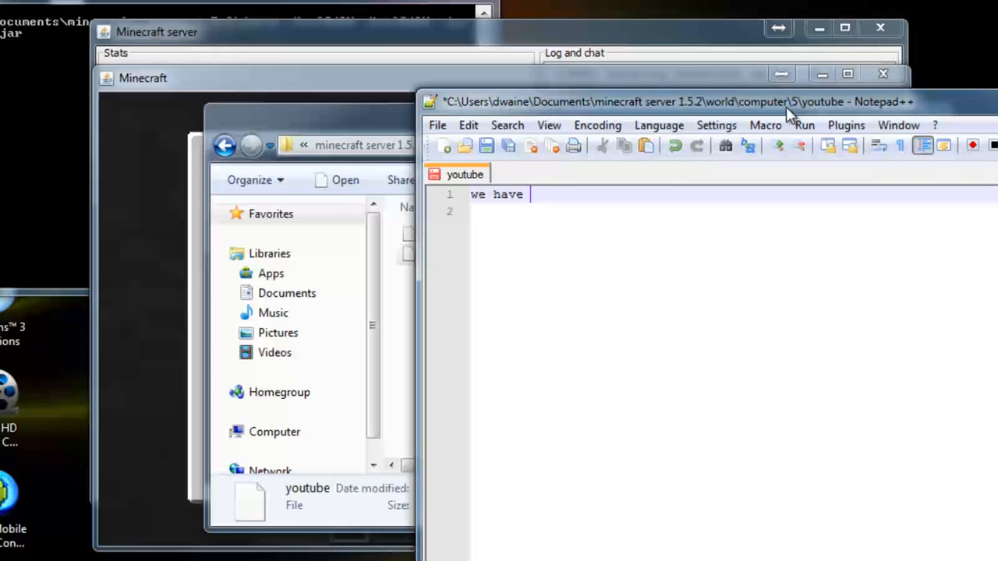
{"action": "type", "text": "edited"}
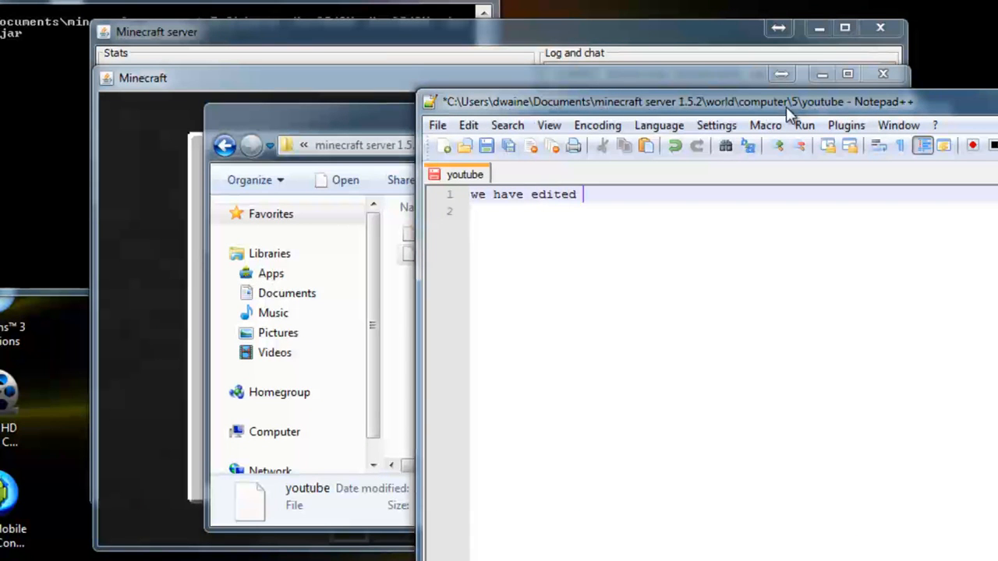
{"action": "type", "text": "the you"}
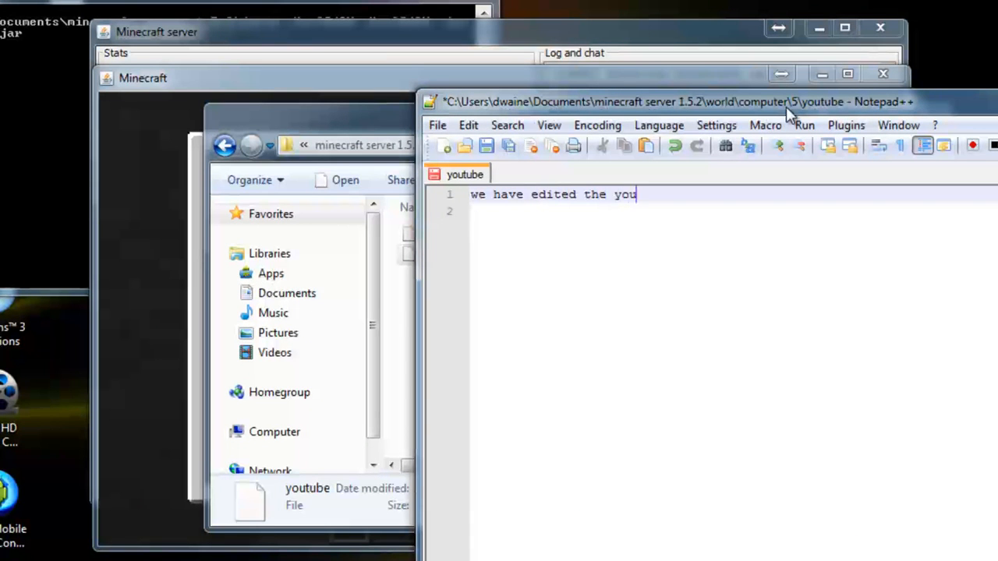
{"action": "type", "text": "tube file"}
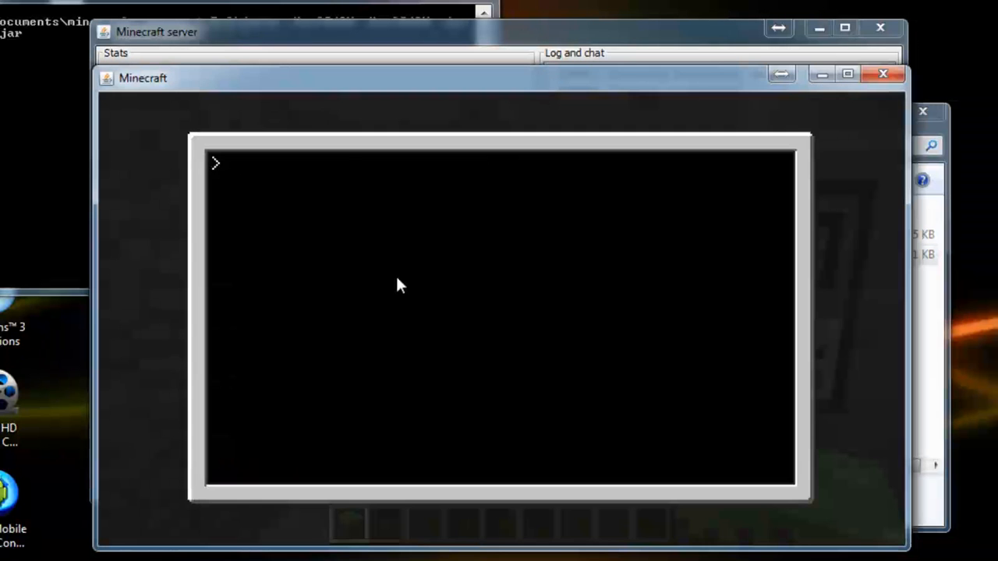
Enter 'edit youtube' at computer 5's terminal, then bring up the game menu
{"action": "type", "text": "edit y"}
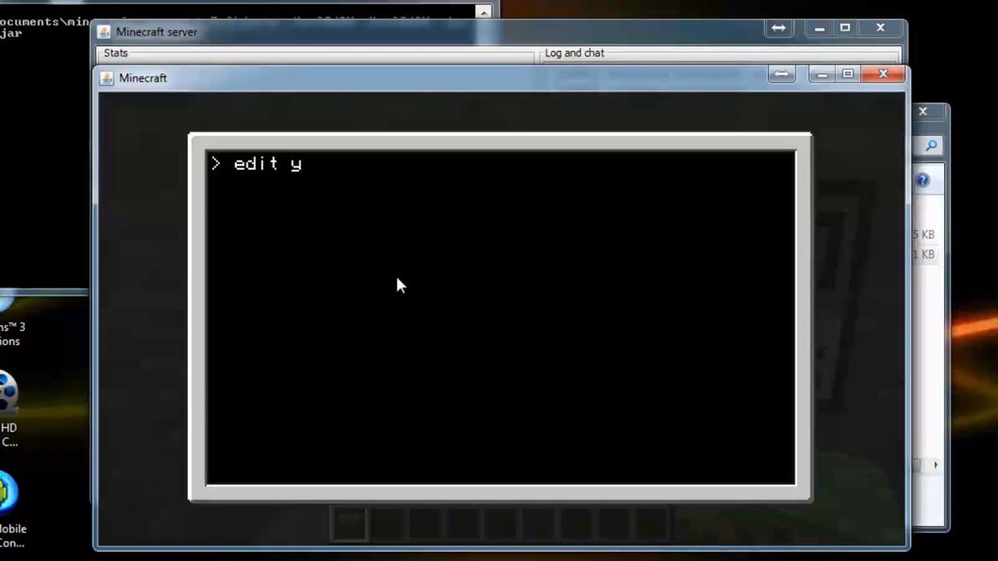
{"action": "type", "text": "outube"}
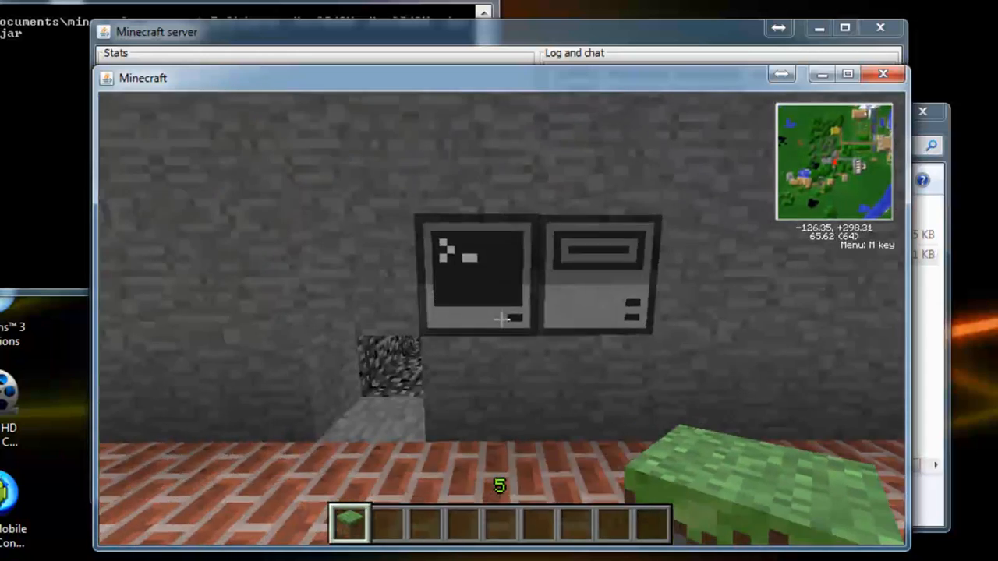
{"action": "key", "text": "Escape"}
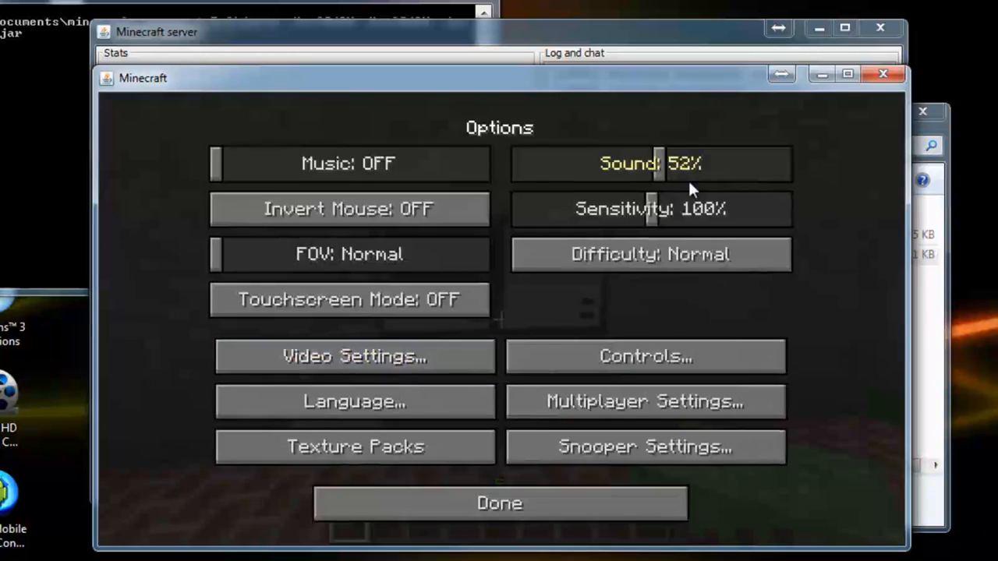
{"action": "left_click", "coordinate": [499, 503]}
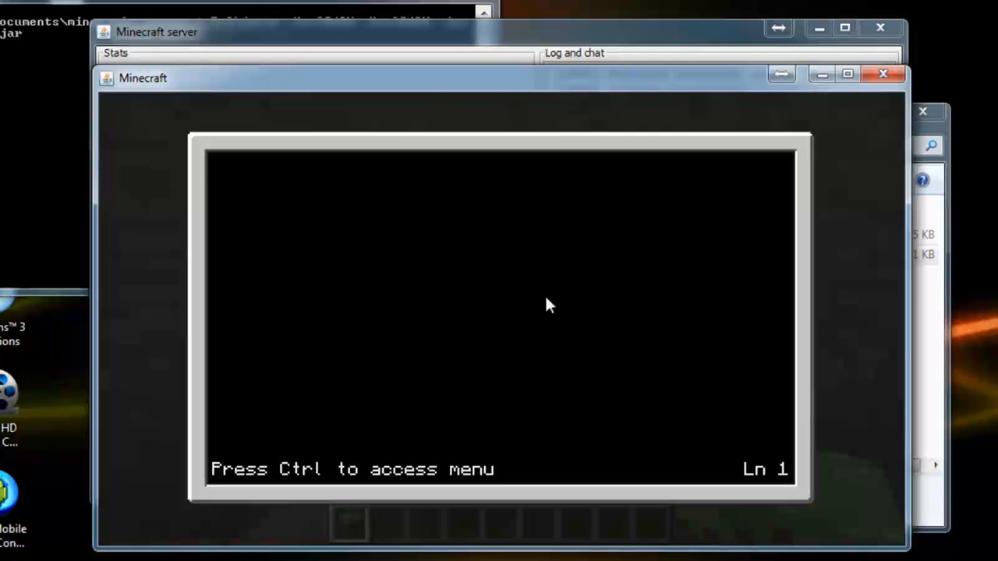
{"action": "mouse_move", "coordinate": [807, 259]}
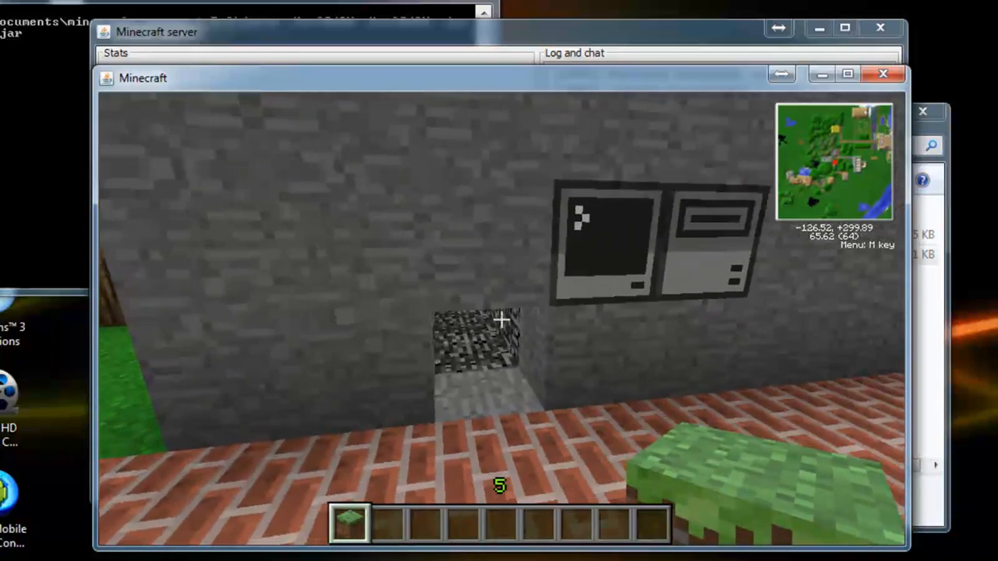
{"action": "mouse_move", "coordinate": [499, 320]}
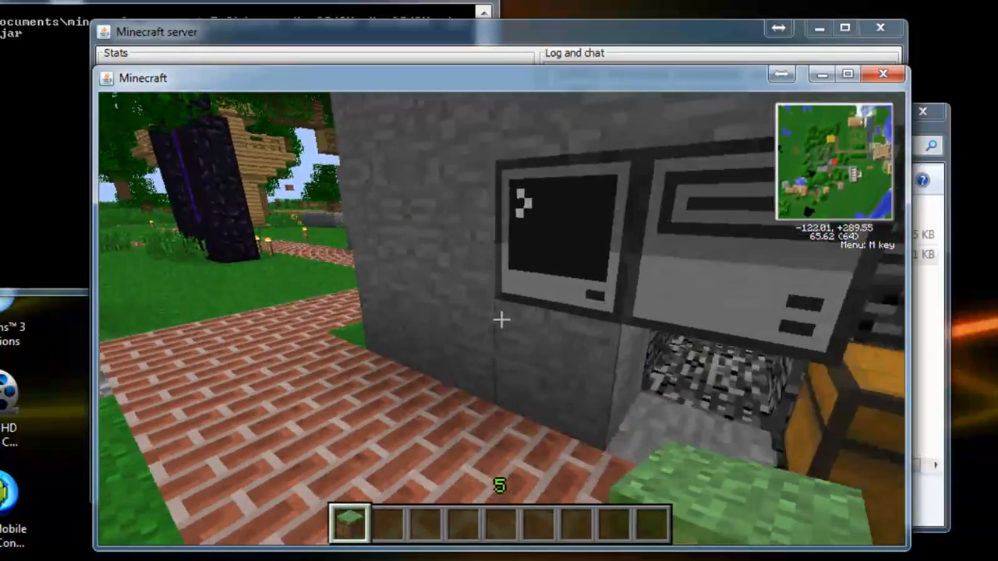
{"action": "mouse_move", "coordinate": [500, 320]}
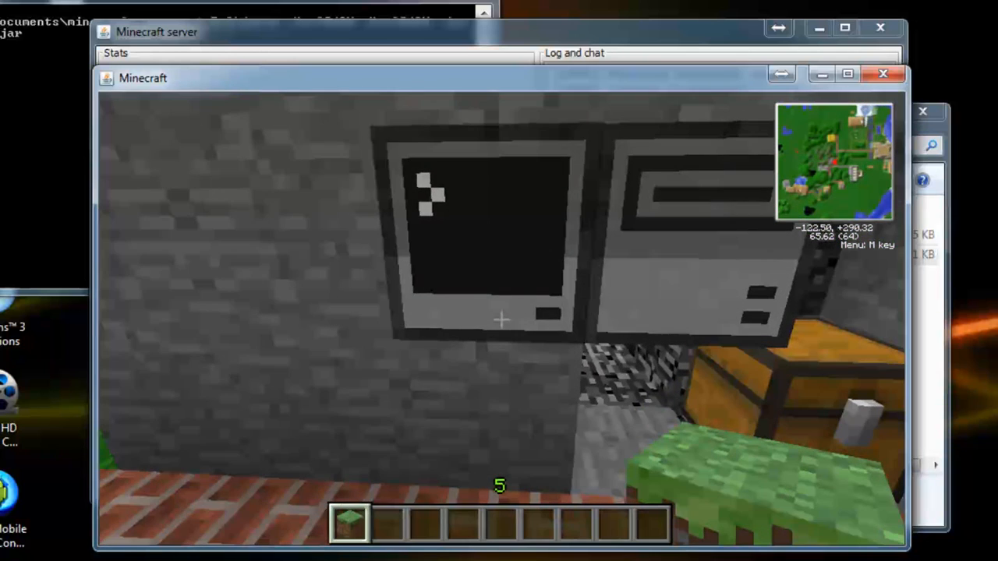
{"action": "mouse_move", "coordinate": [499, 320]}
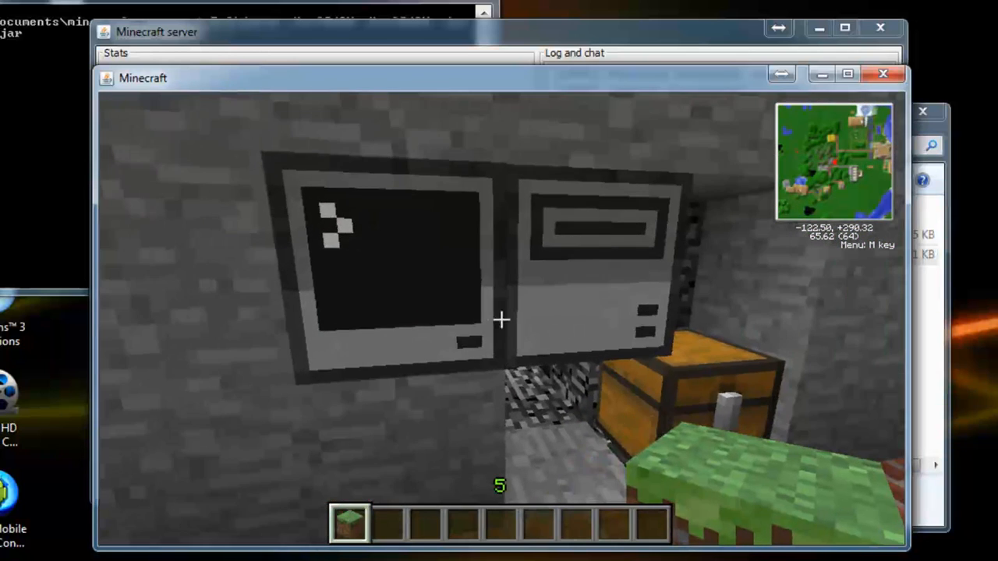